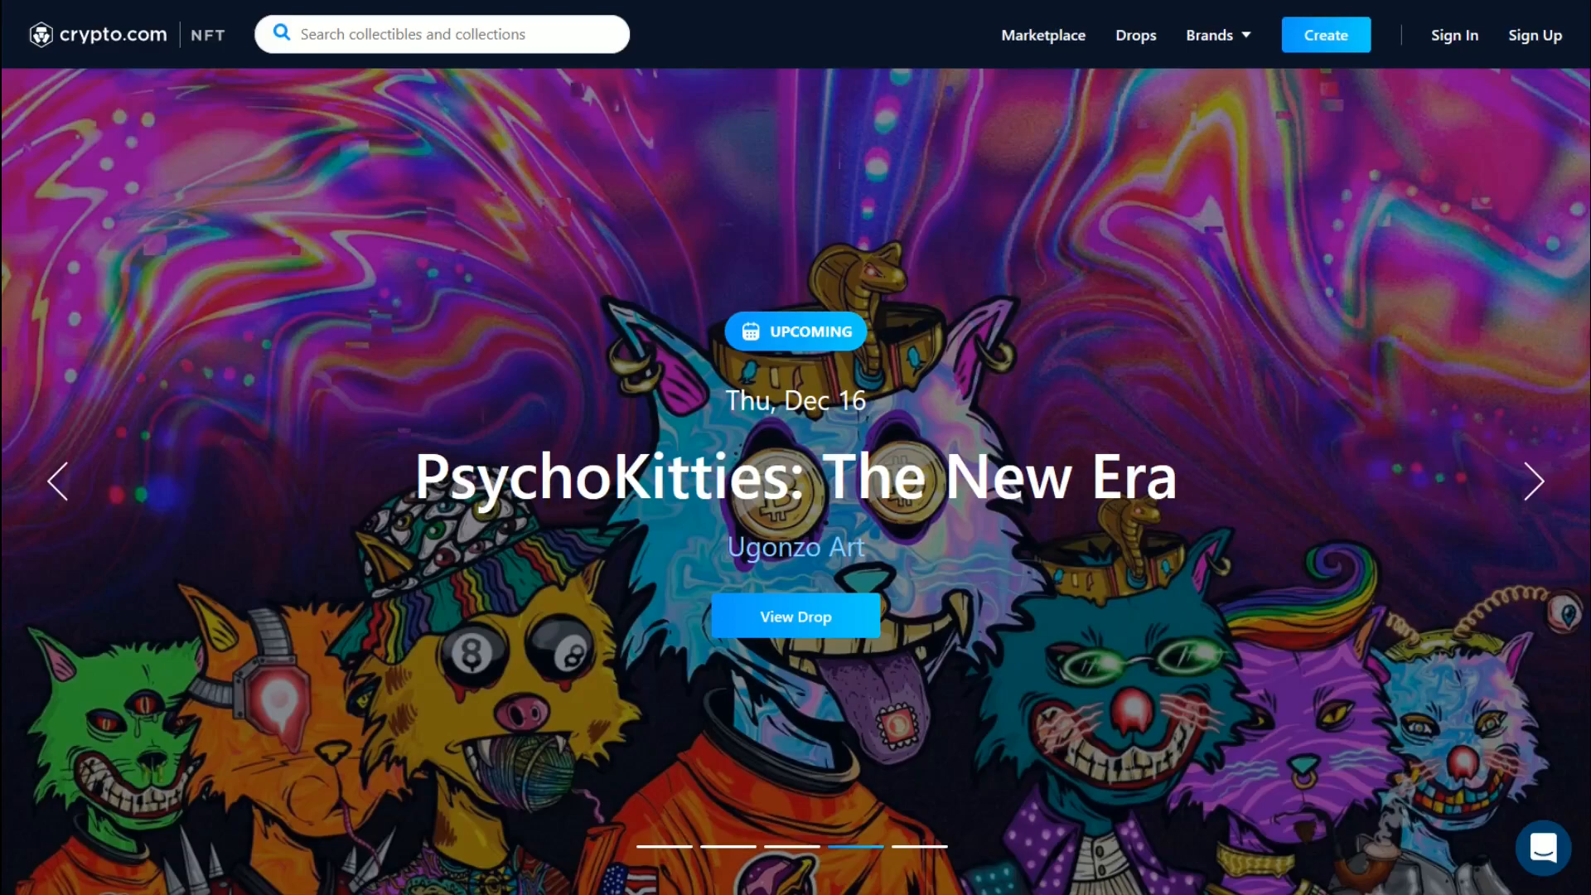
Bring up the Sign Up form for a new Crypto.com NFT account
left_click(1535, 482)
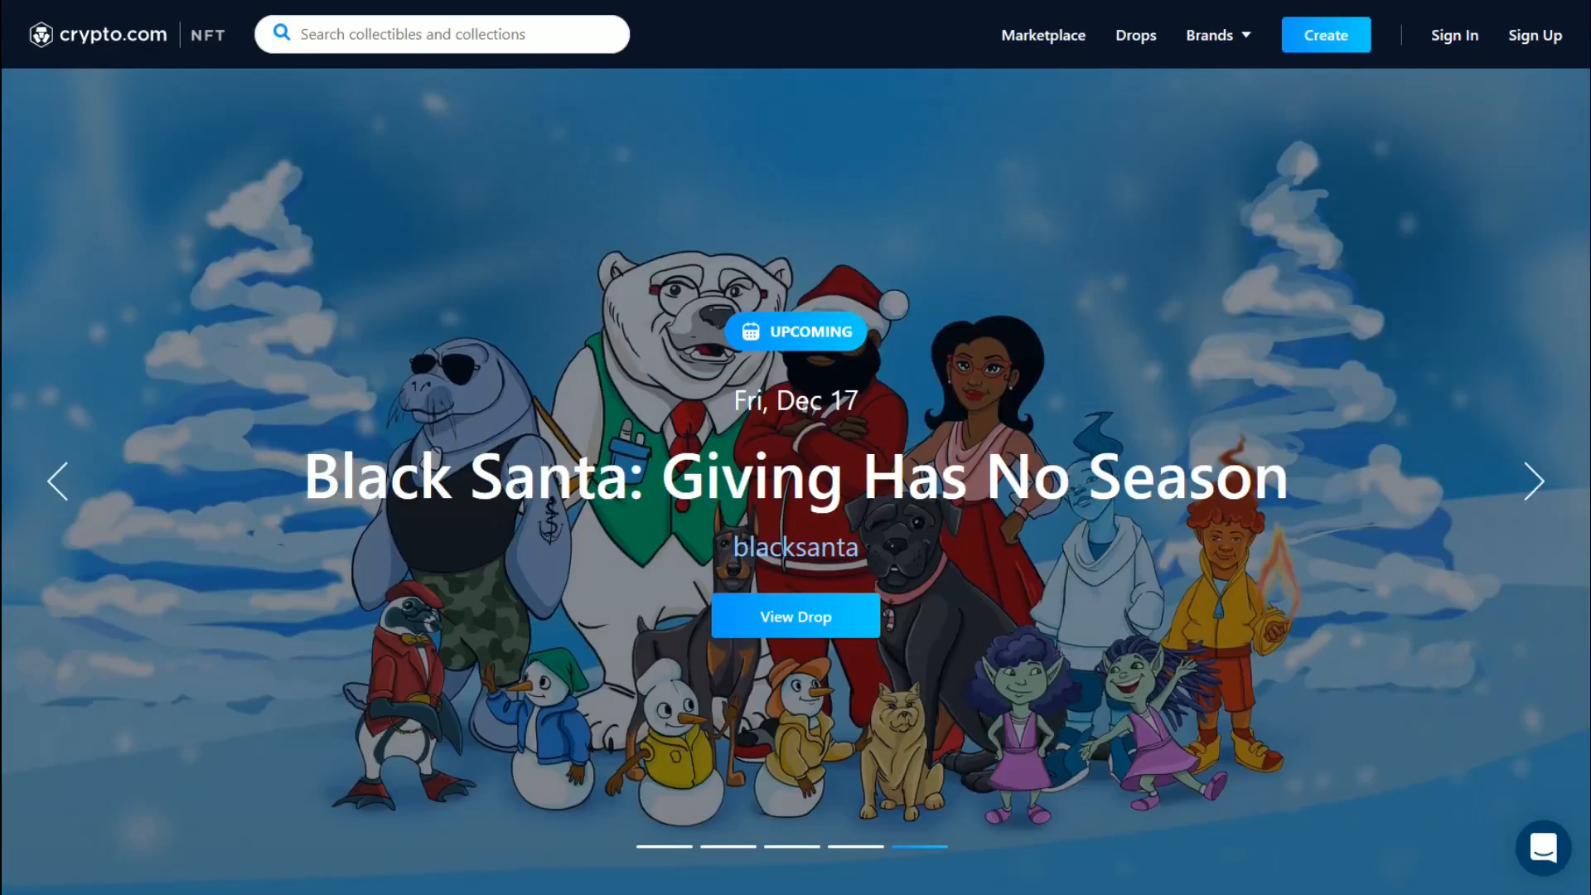
mouse_move(212, 81)
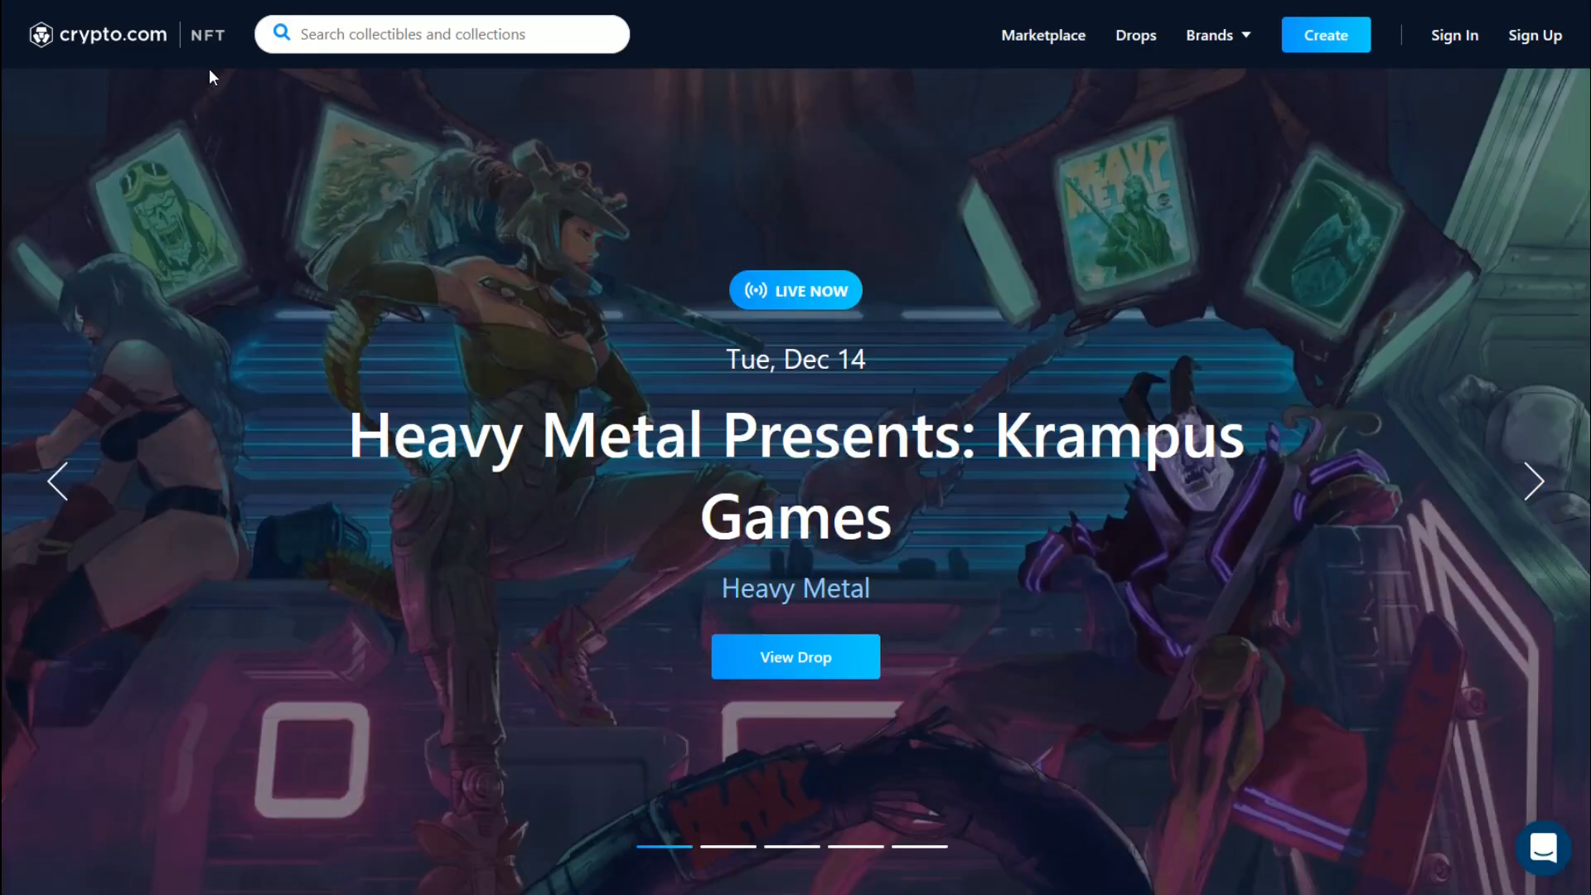
mouse_move(224, 96)
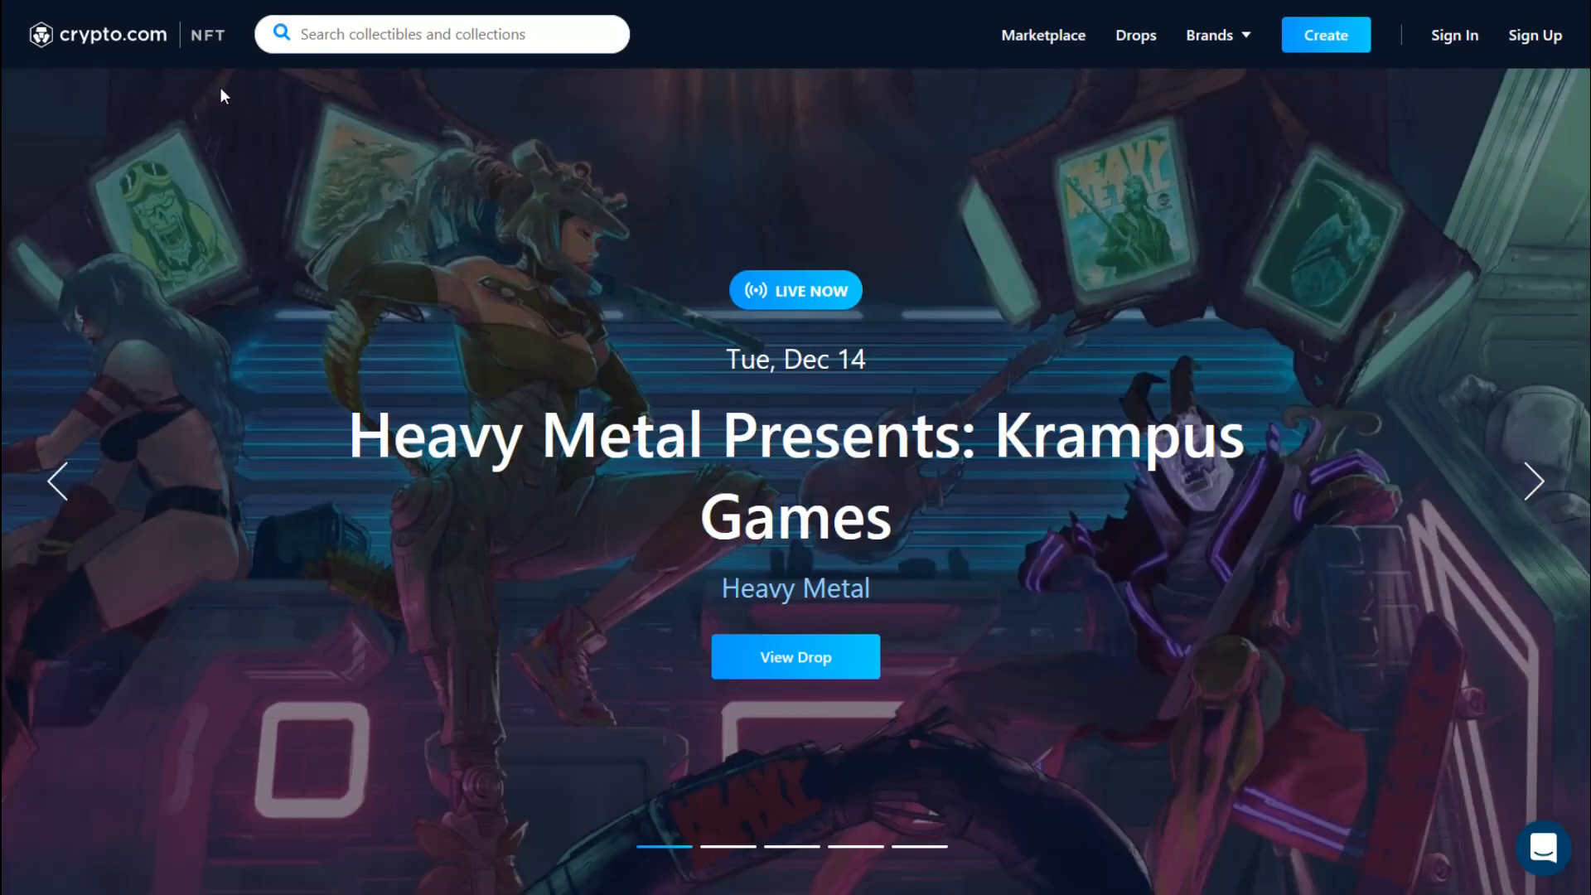
mouse_move(260, 159)
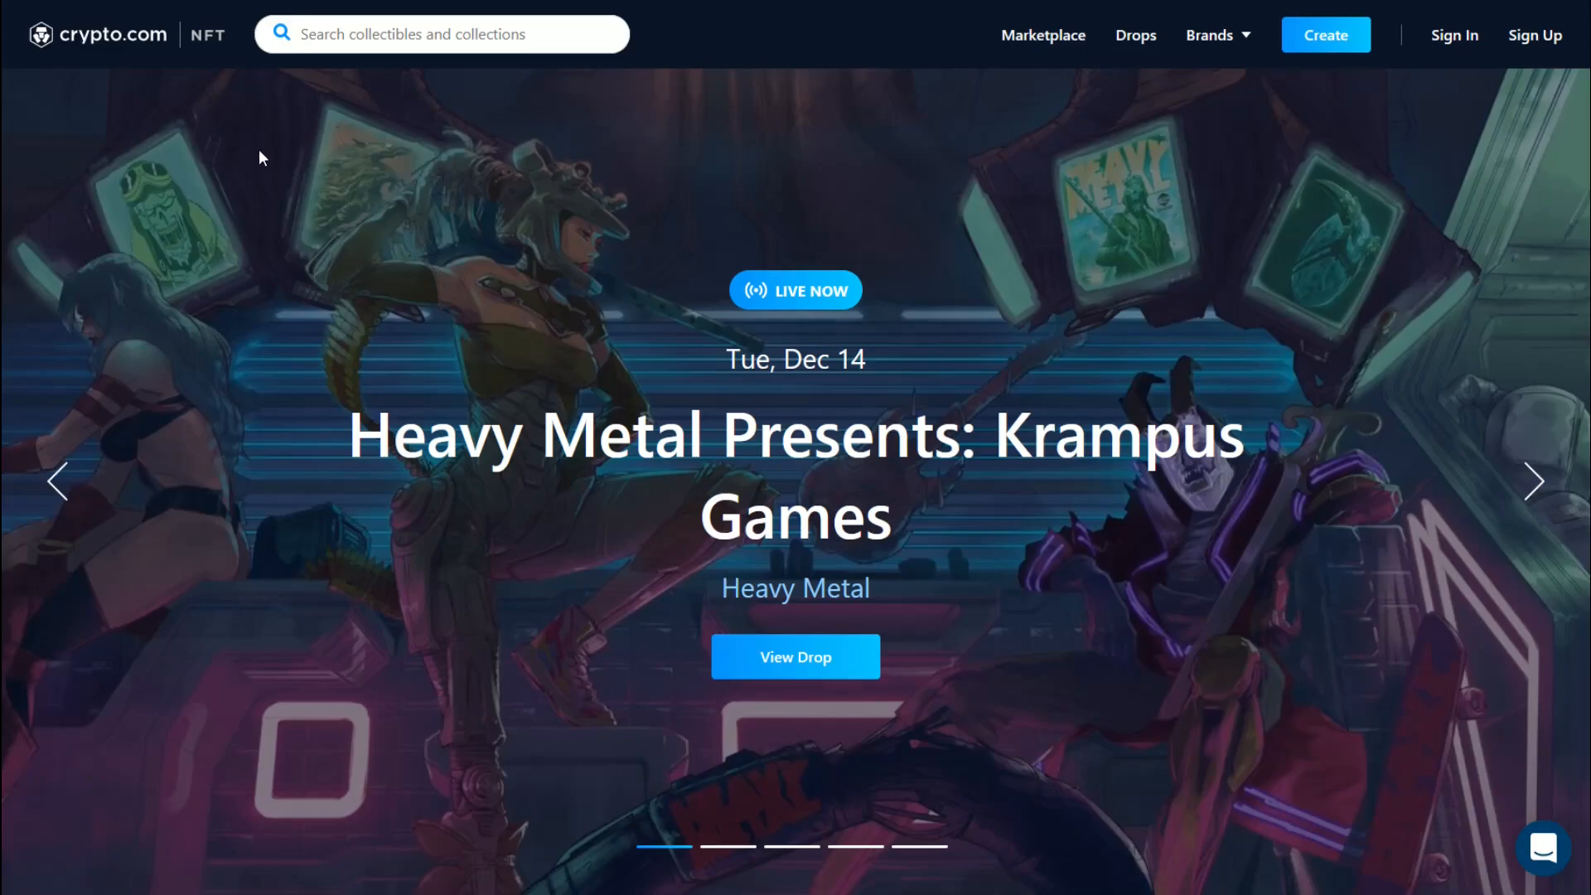
left_click(1534, 481)
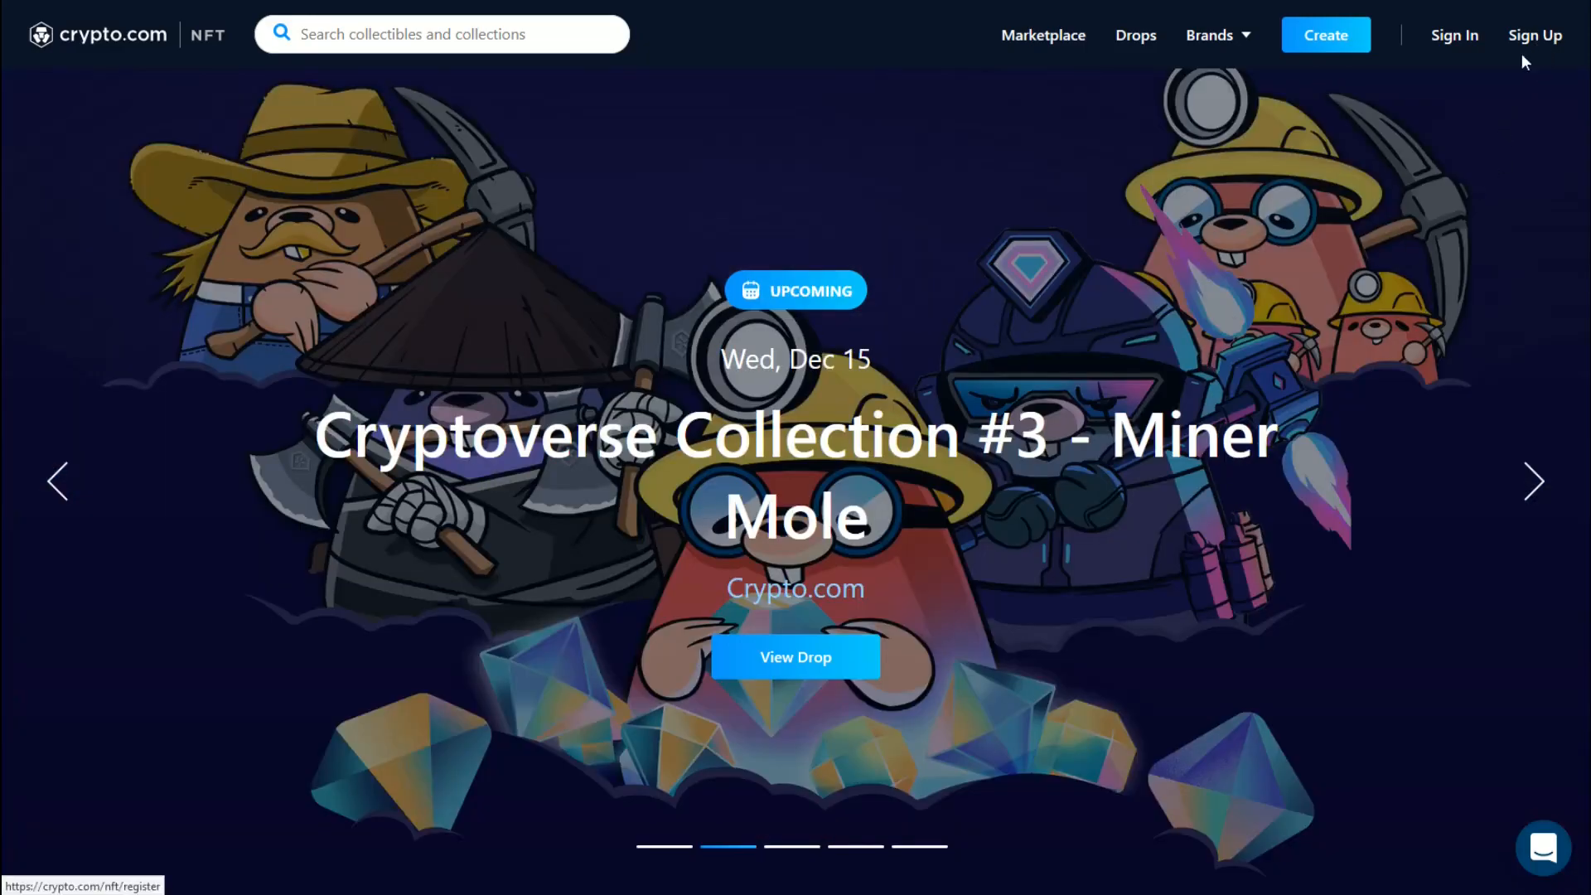
mouse_move(1326, 48)
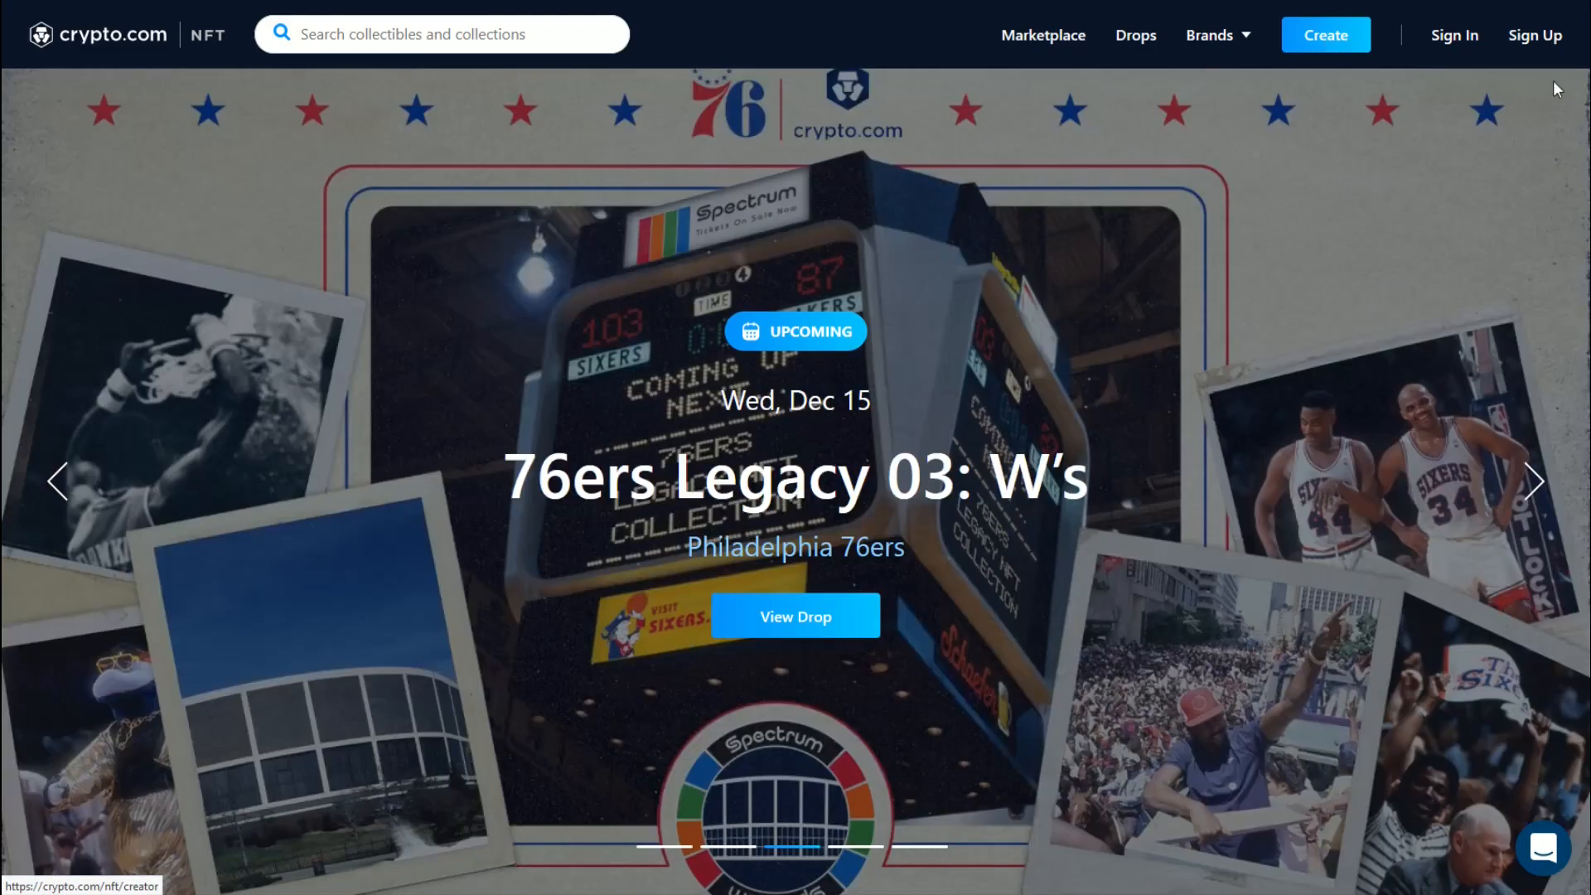
mouse_move(1535, 35)
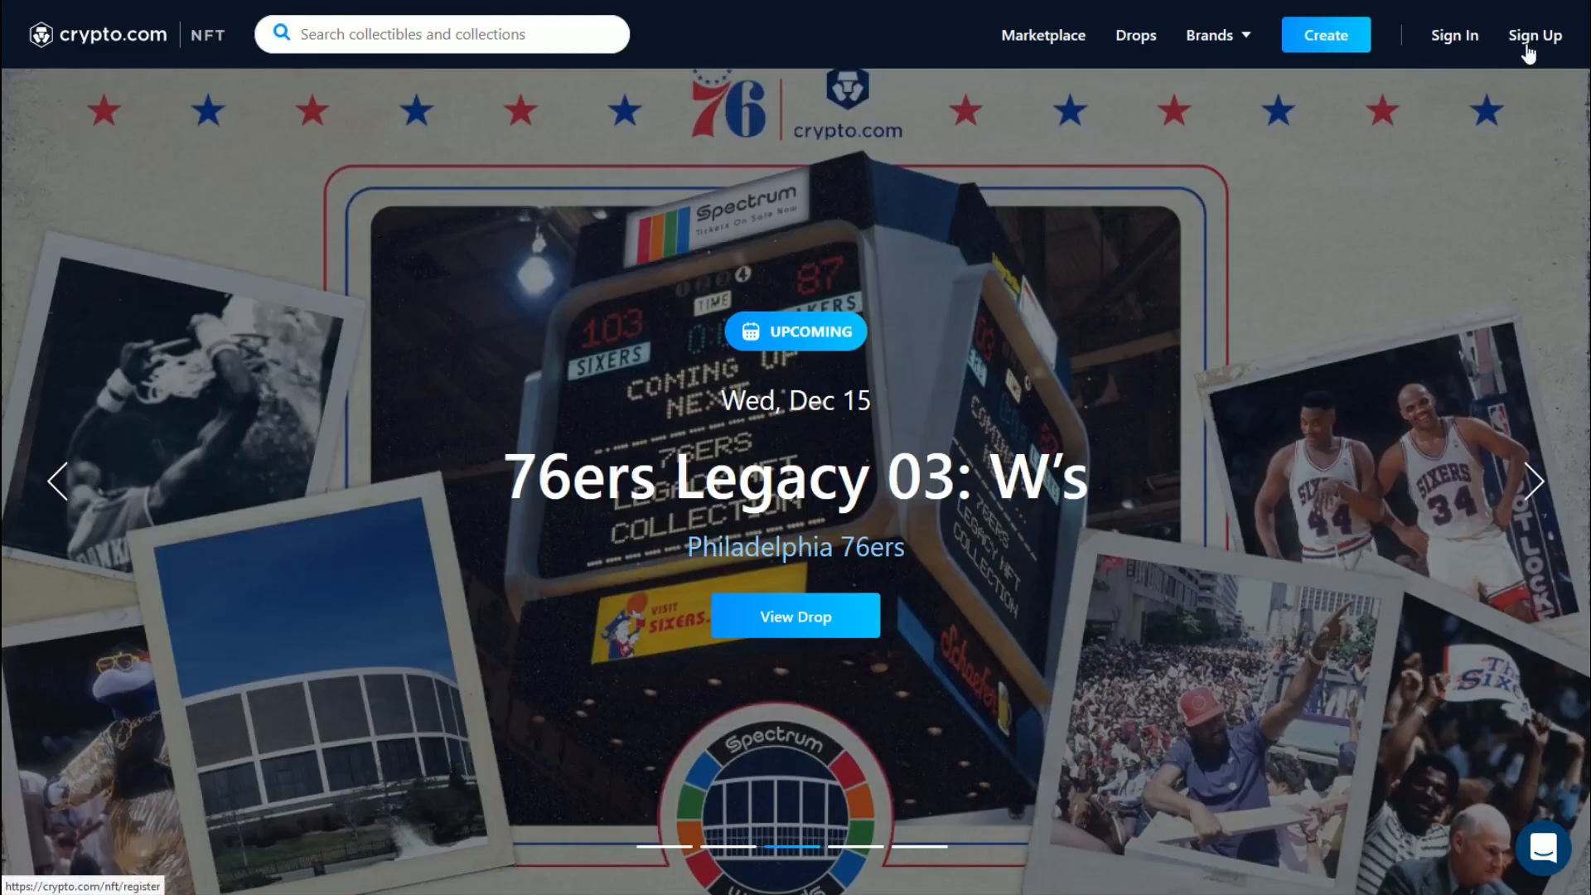
left_click(1535, 35)
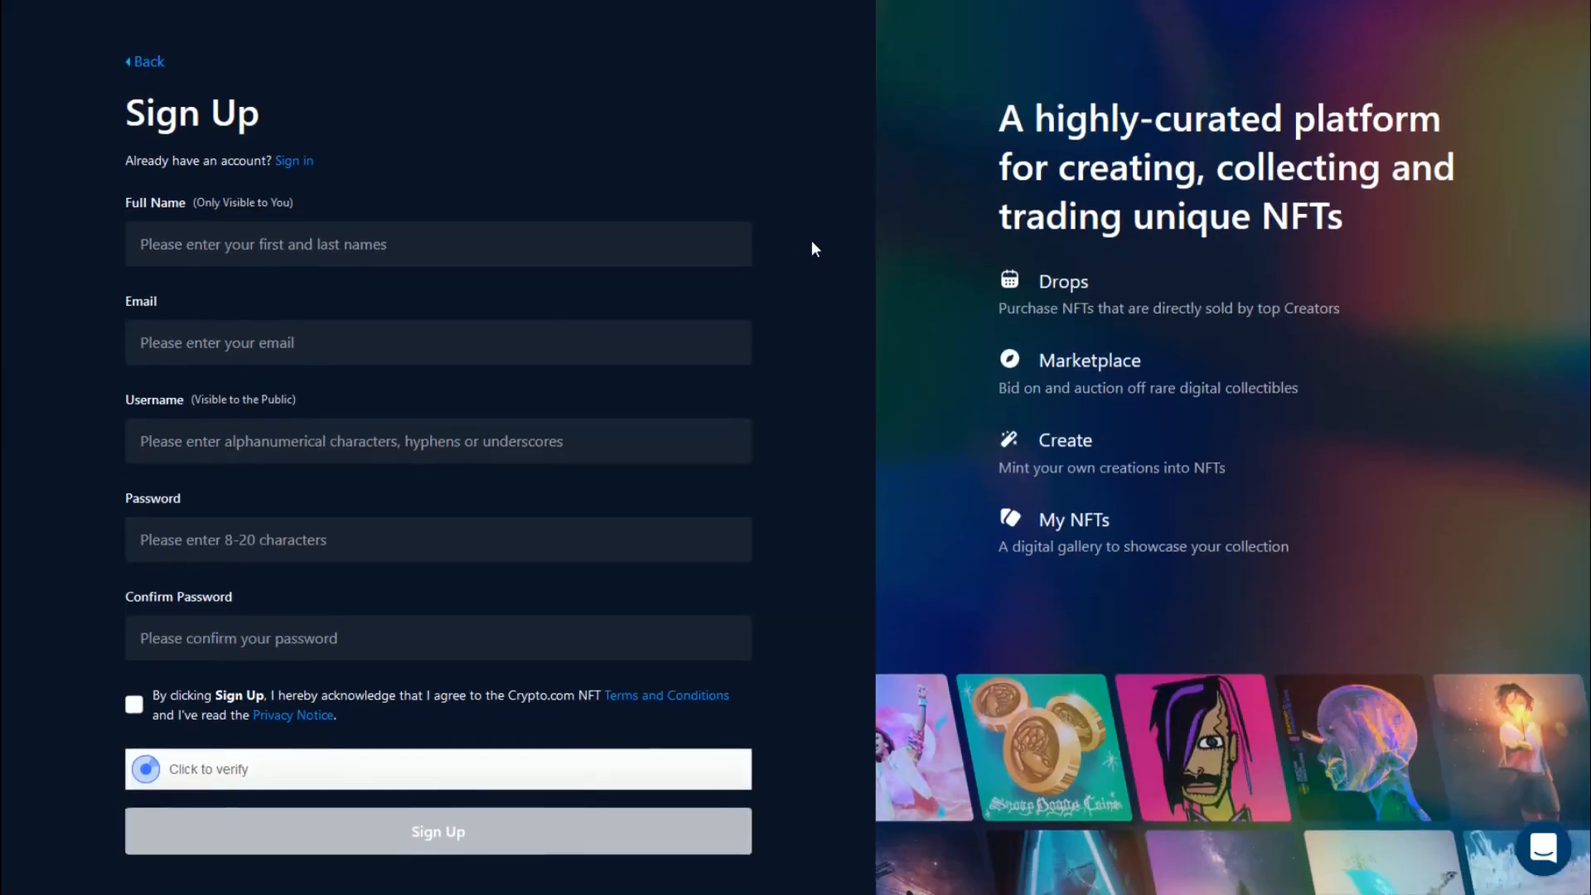
scroll("down", 3)
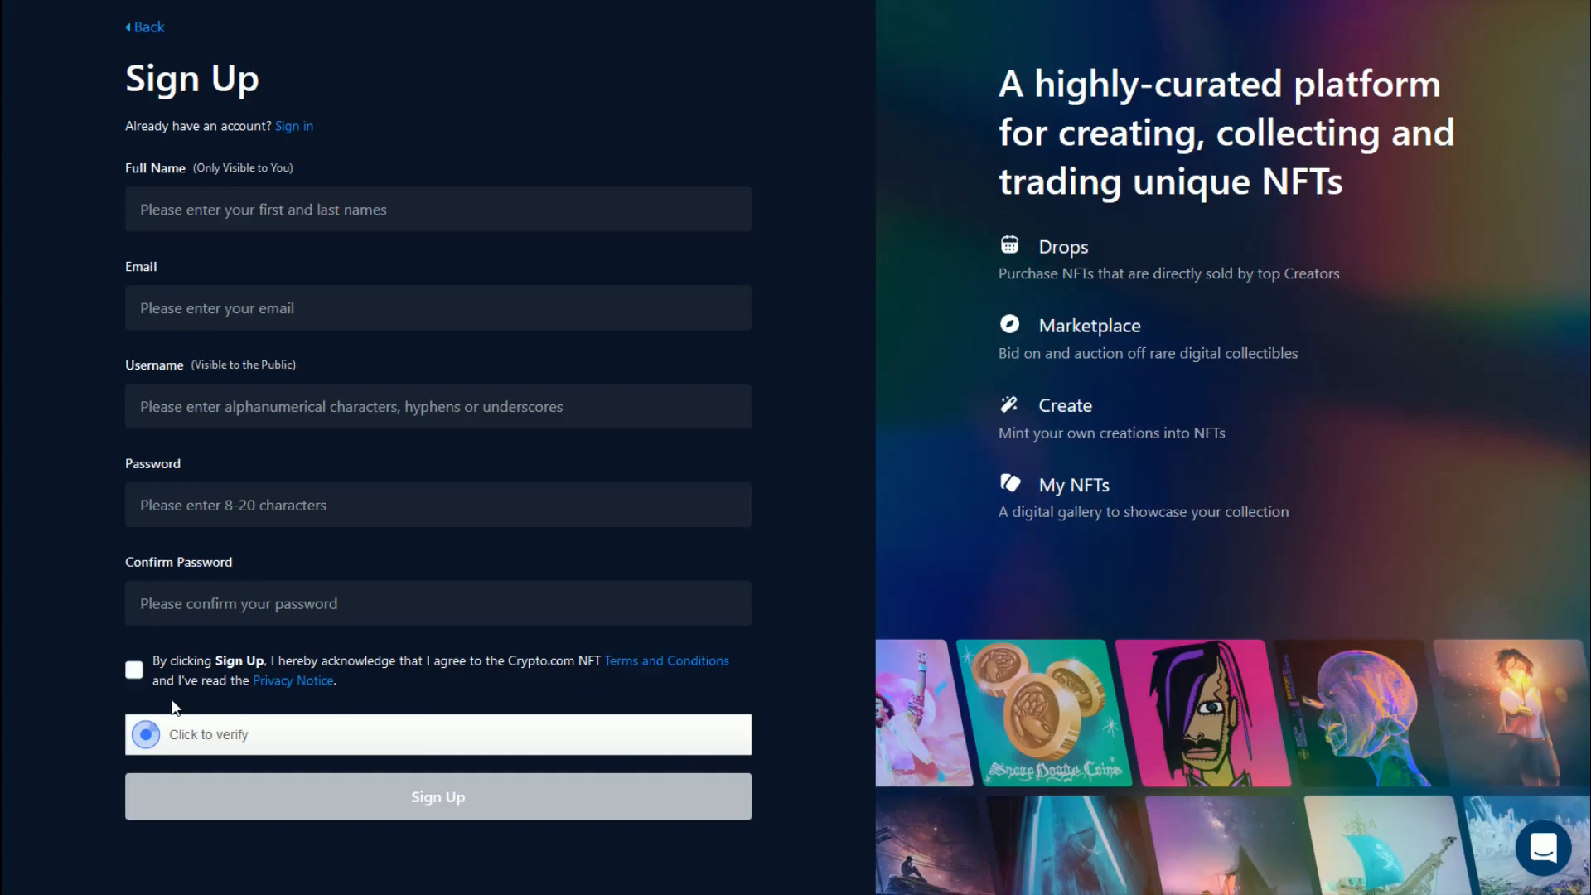
mouse_move(640, 675)
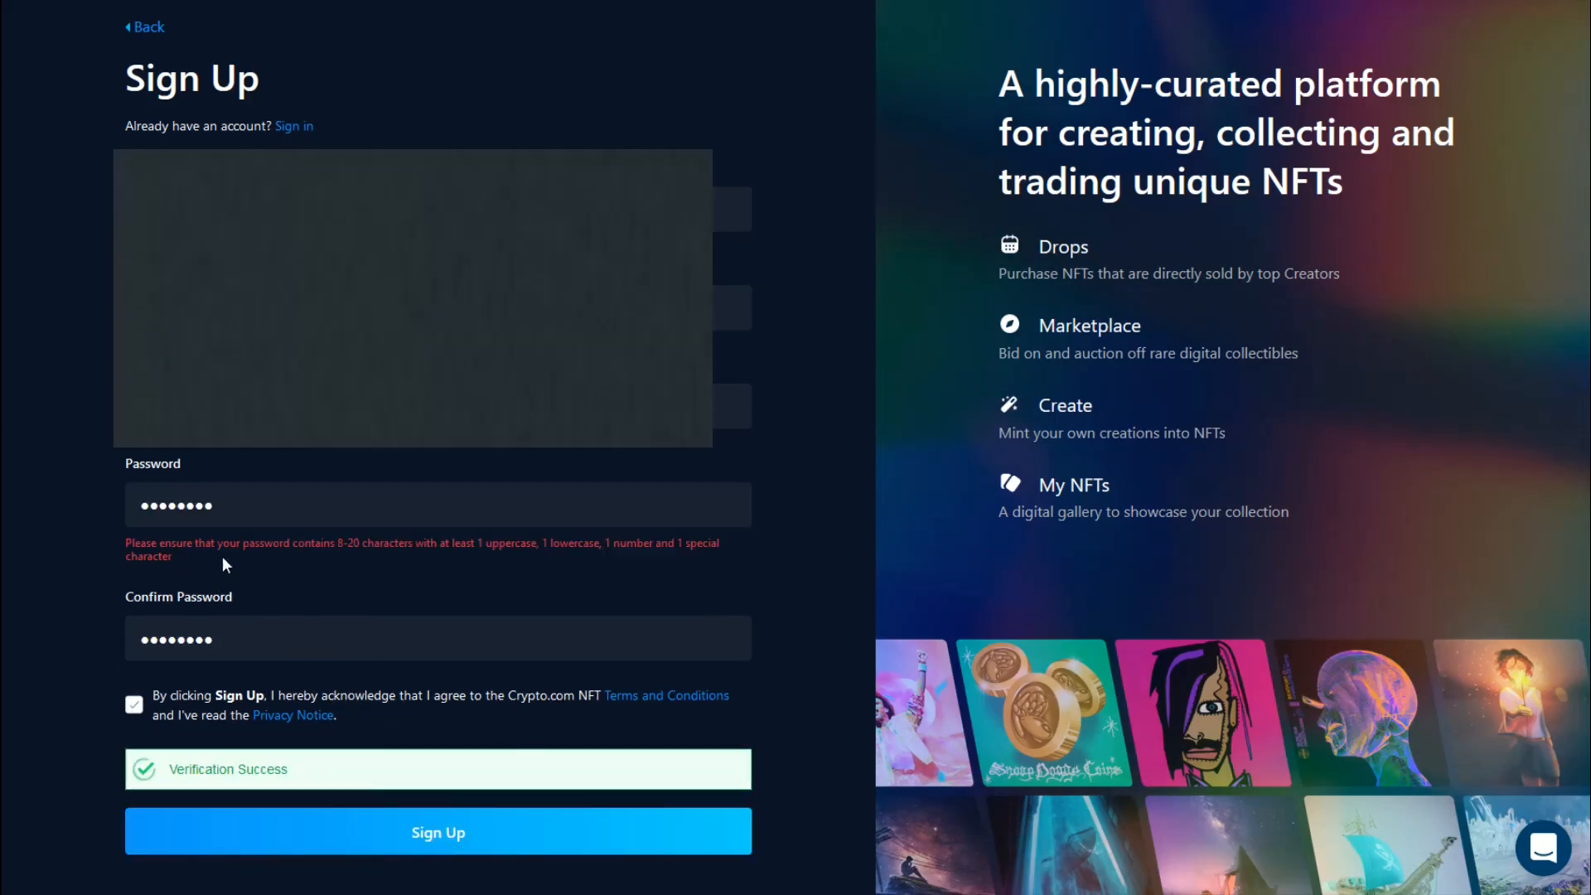
mouse_move(457, 564)
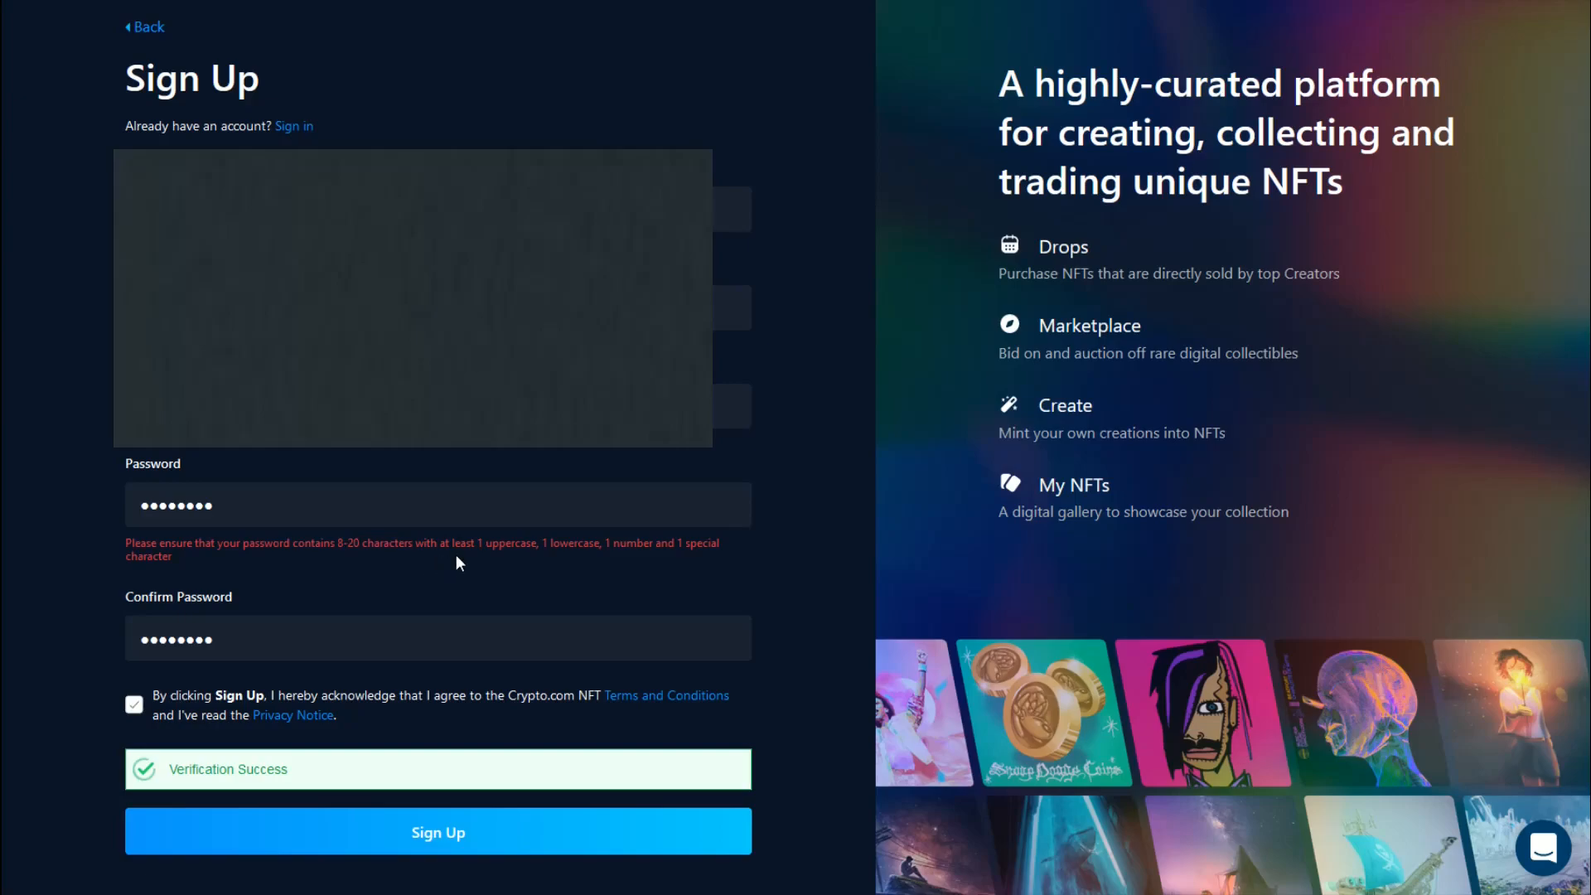
mouse_move(563, 564)
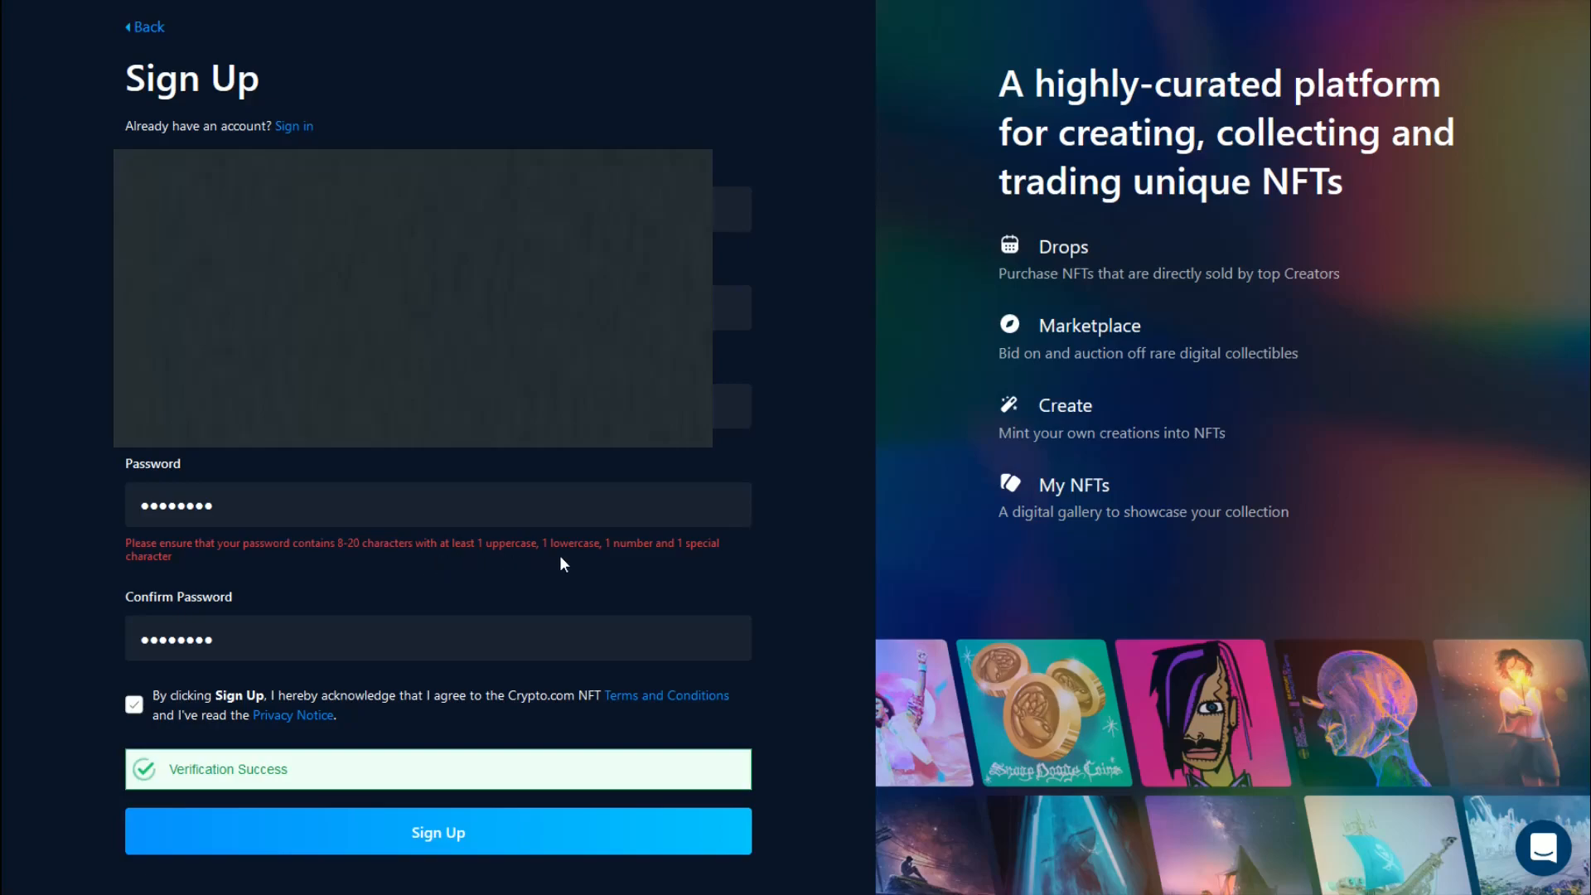
mouse_move(711, 558)
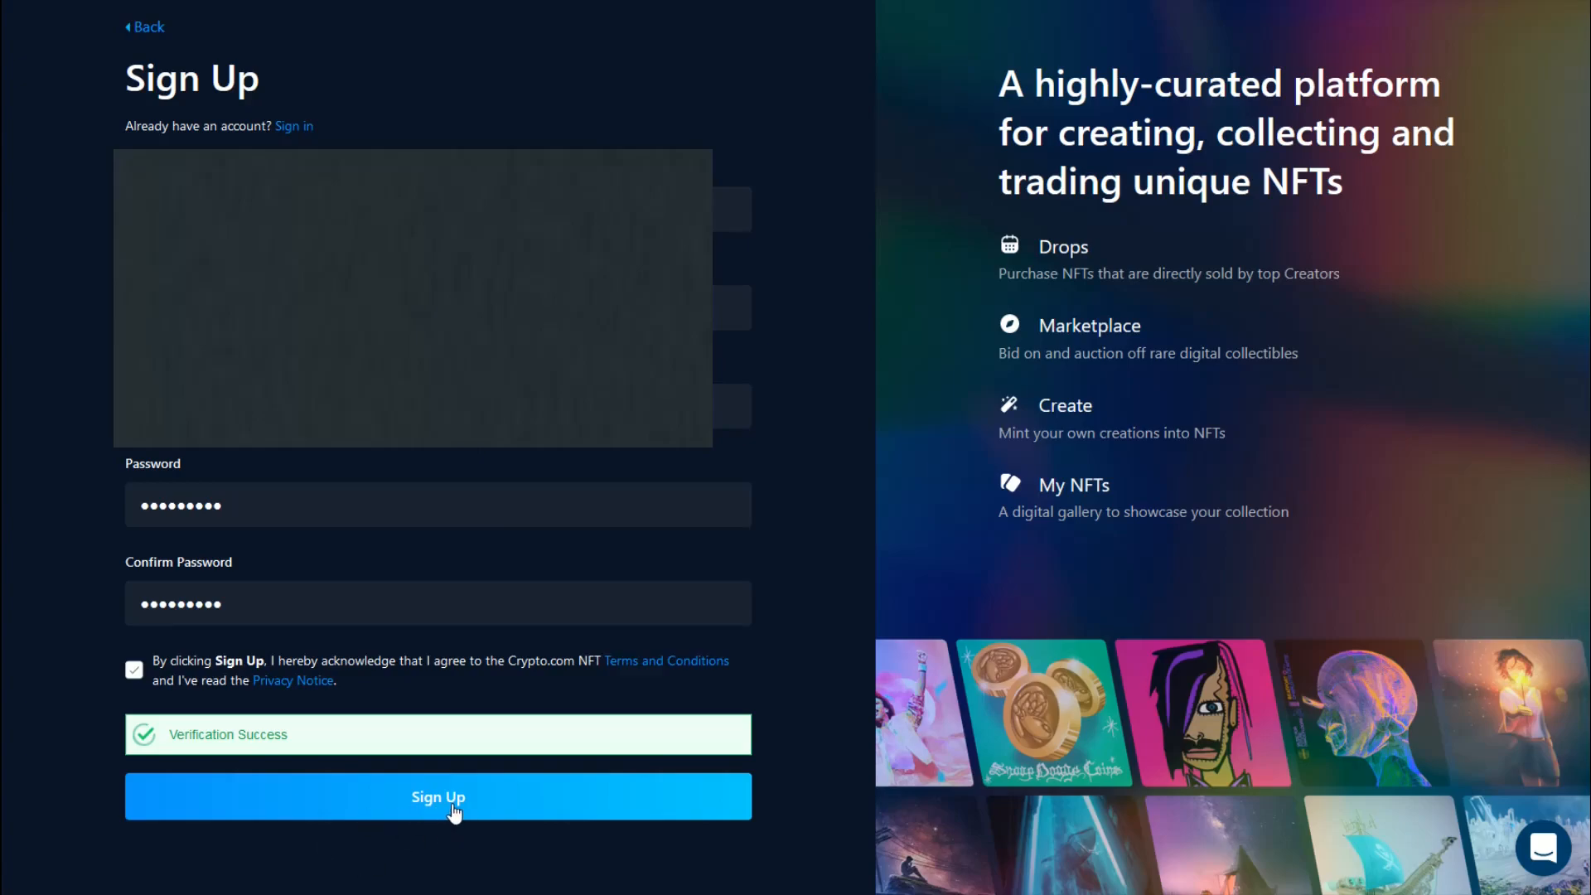
Submit the registration so the Confirm Email Address page appears
left_click(438, 797)
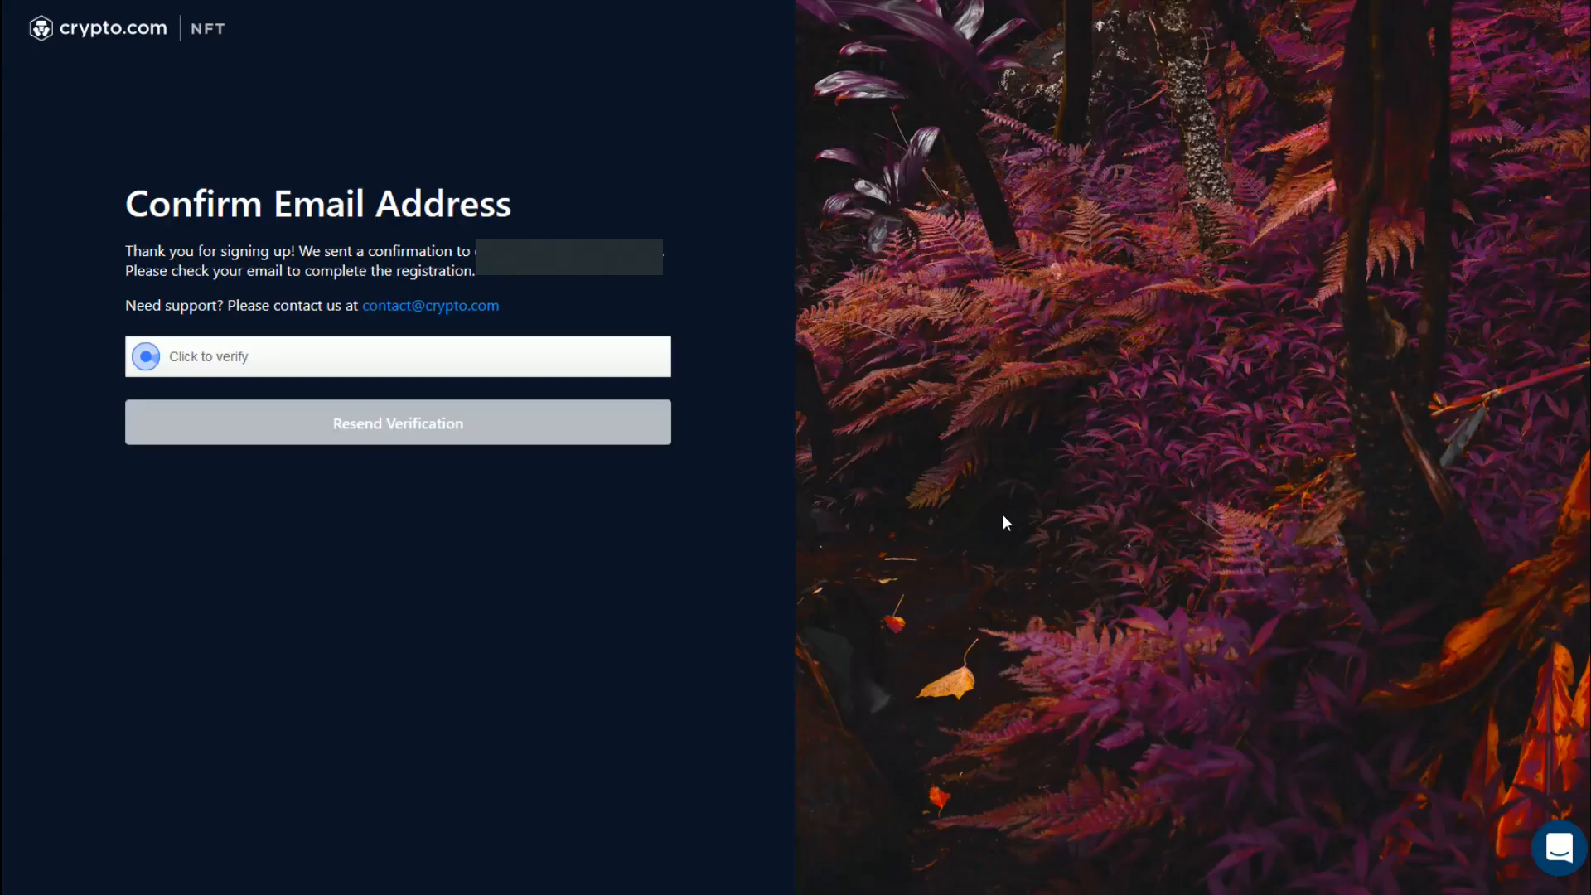
mouse_move(280, 355)
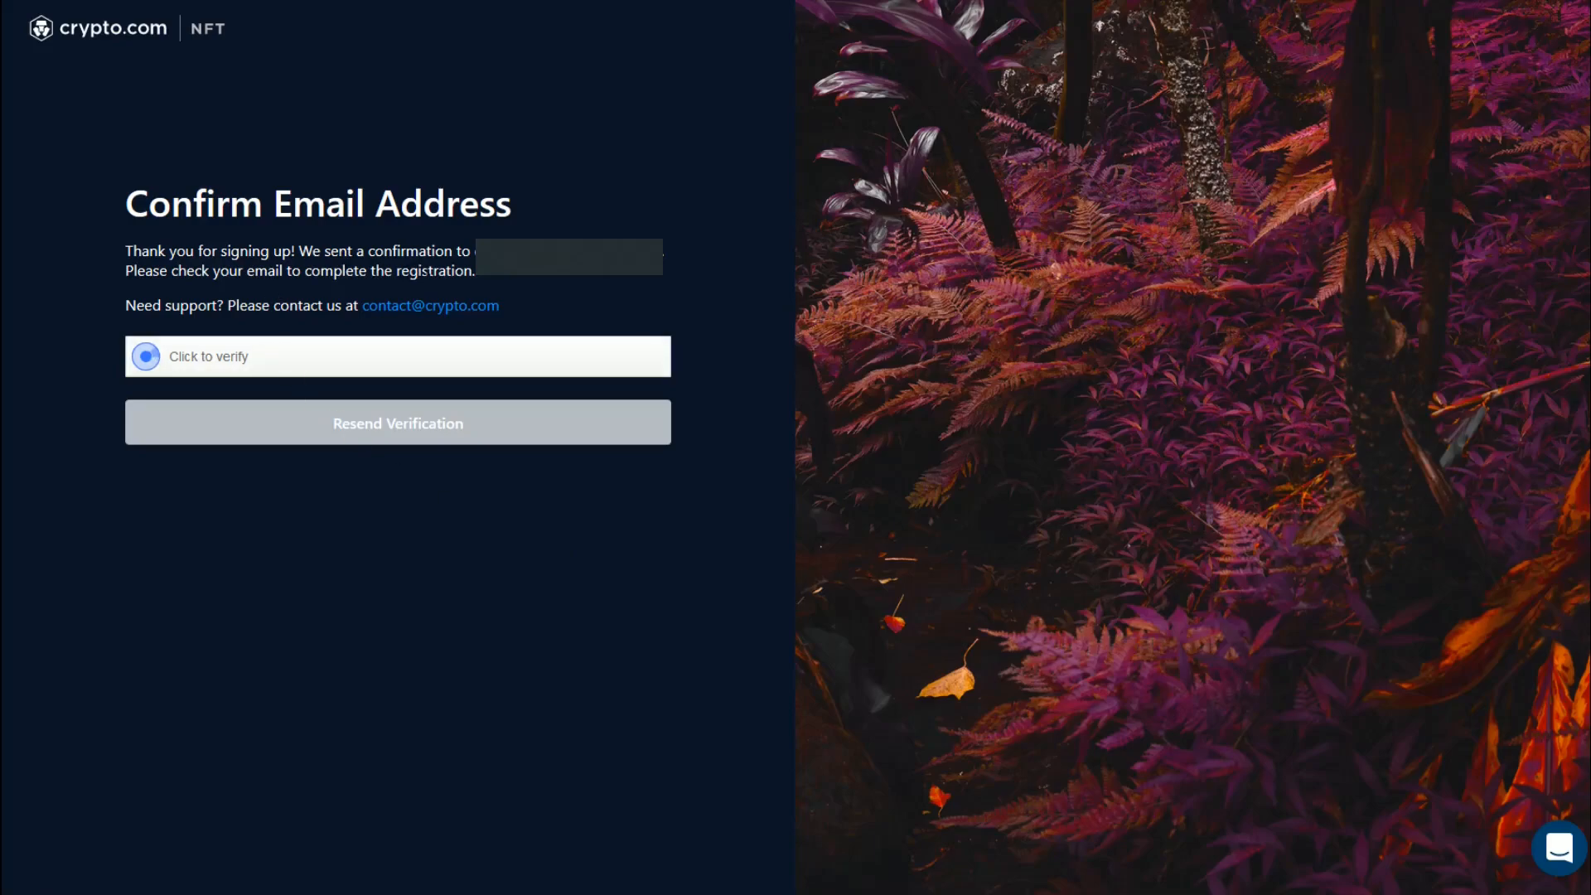
mouse_move(478, 306)
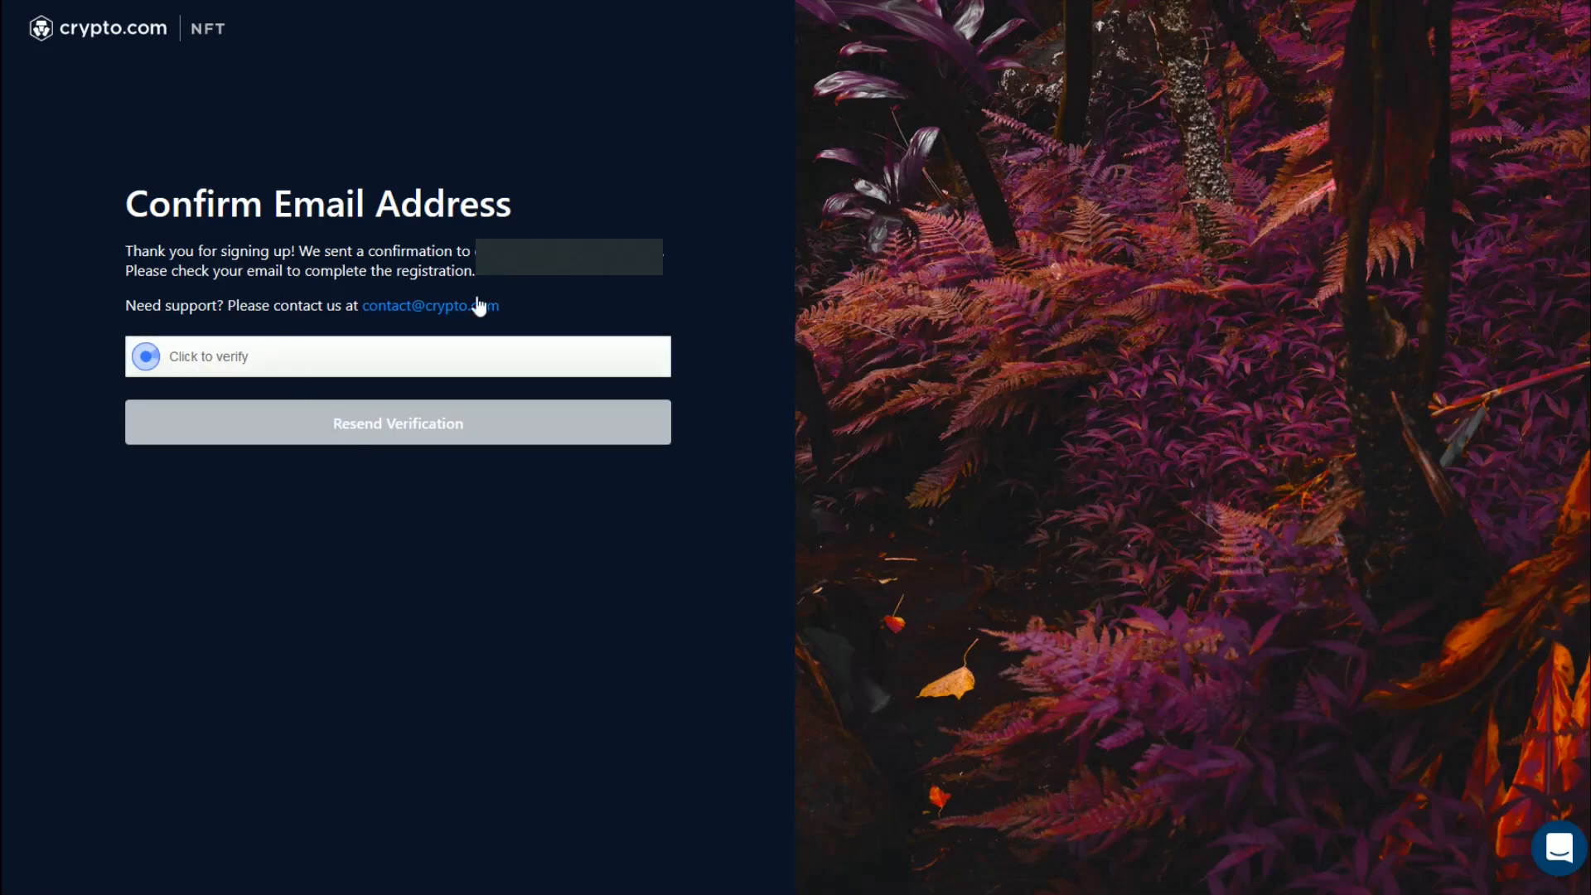
mouse_move(327, 295)
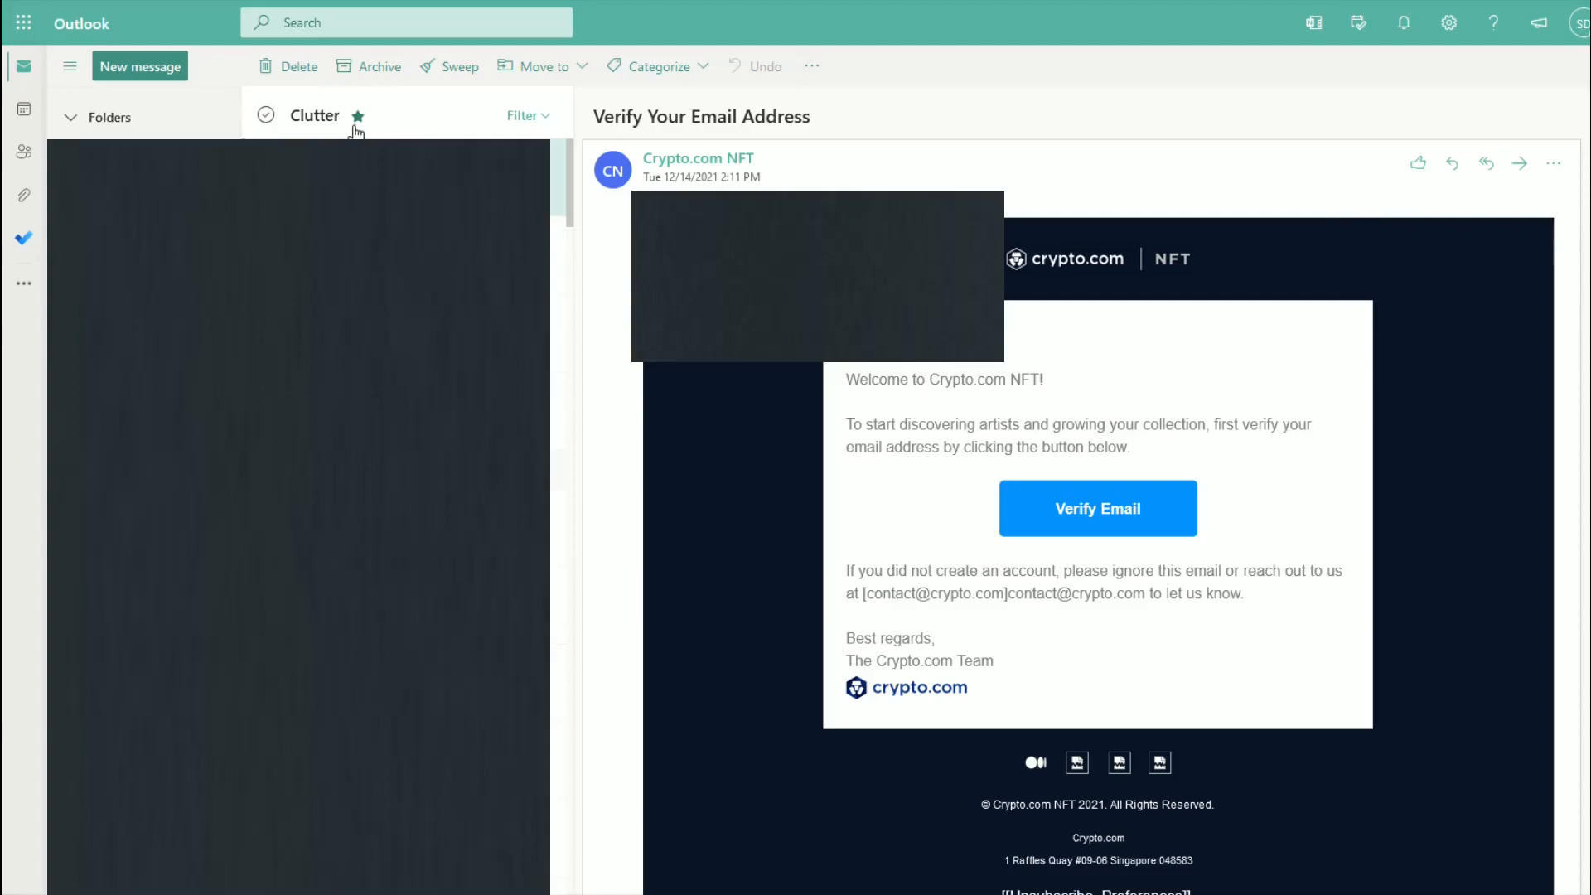
mouse_move(333, 135)
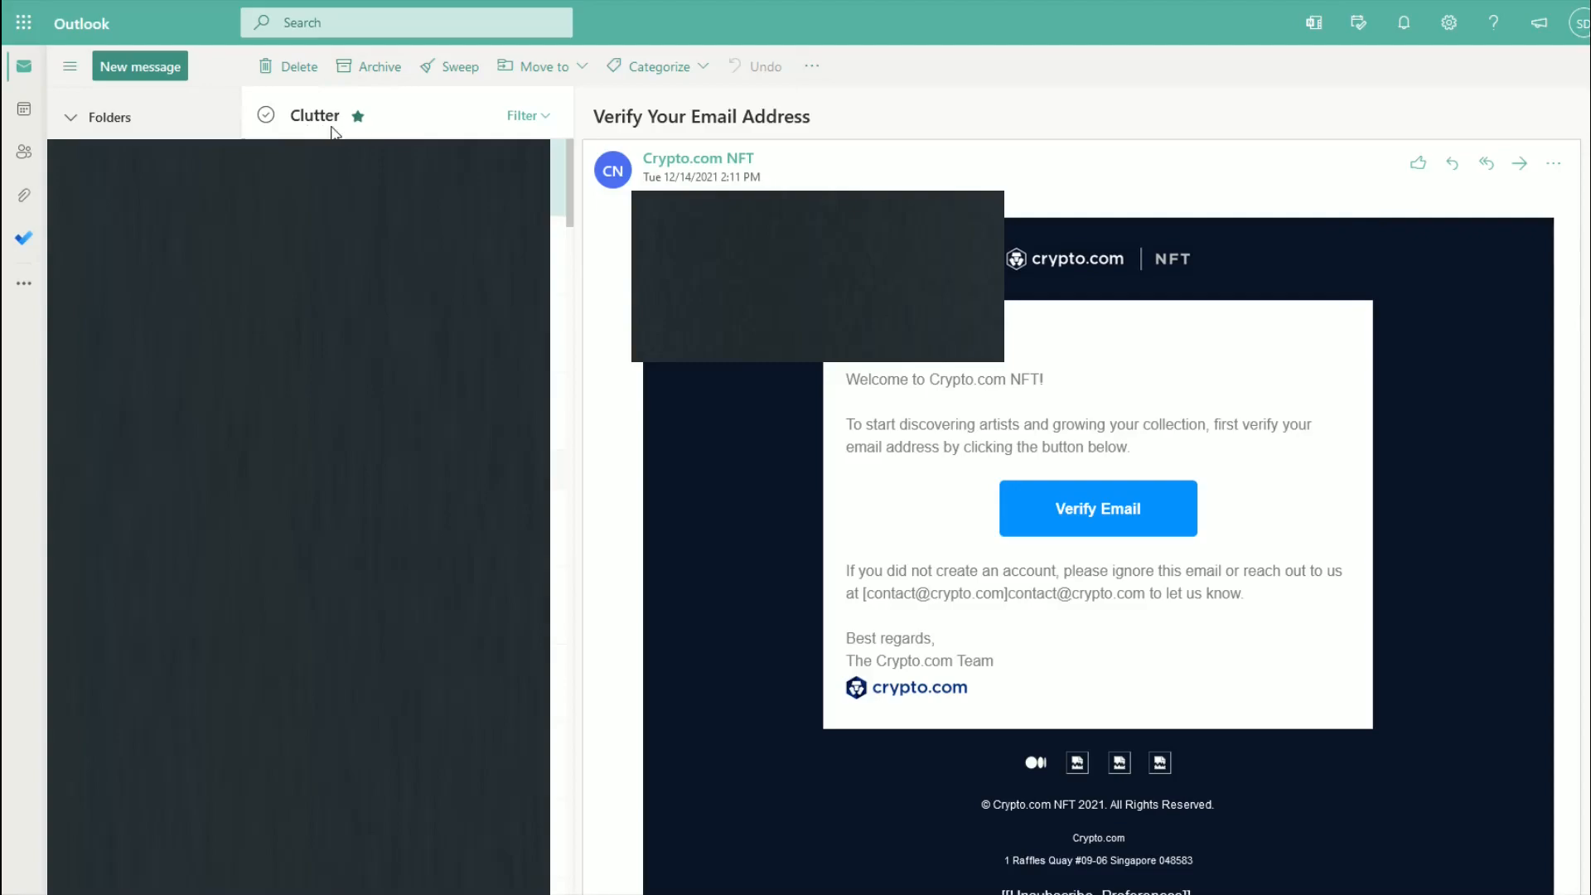
mouse_move(897, 169)
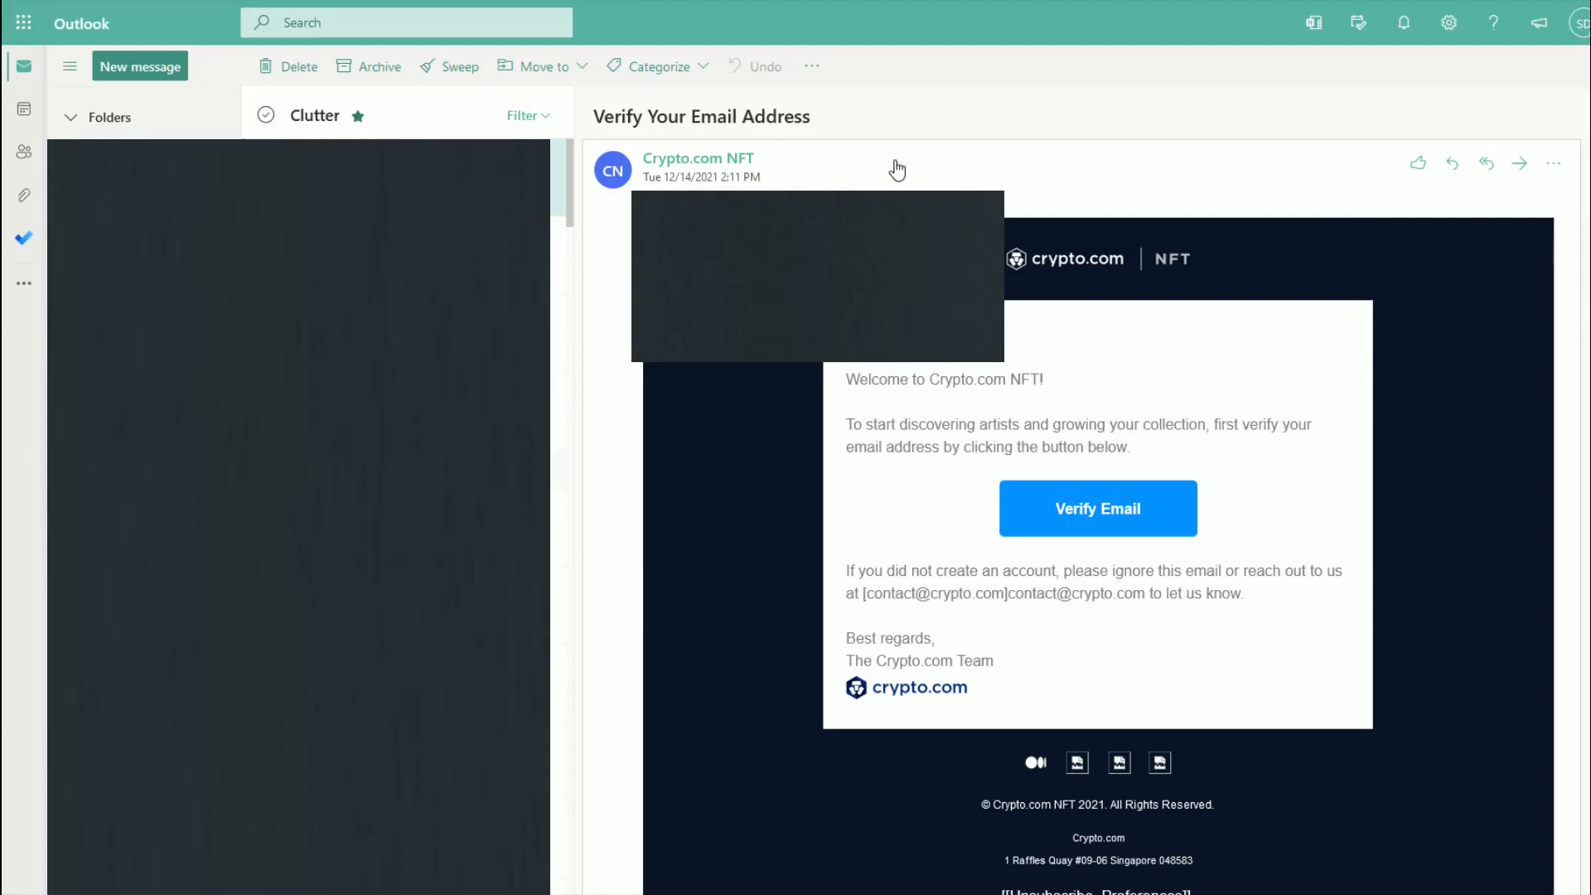
mouse_move(943, 187)
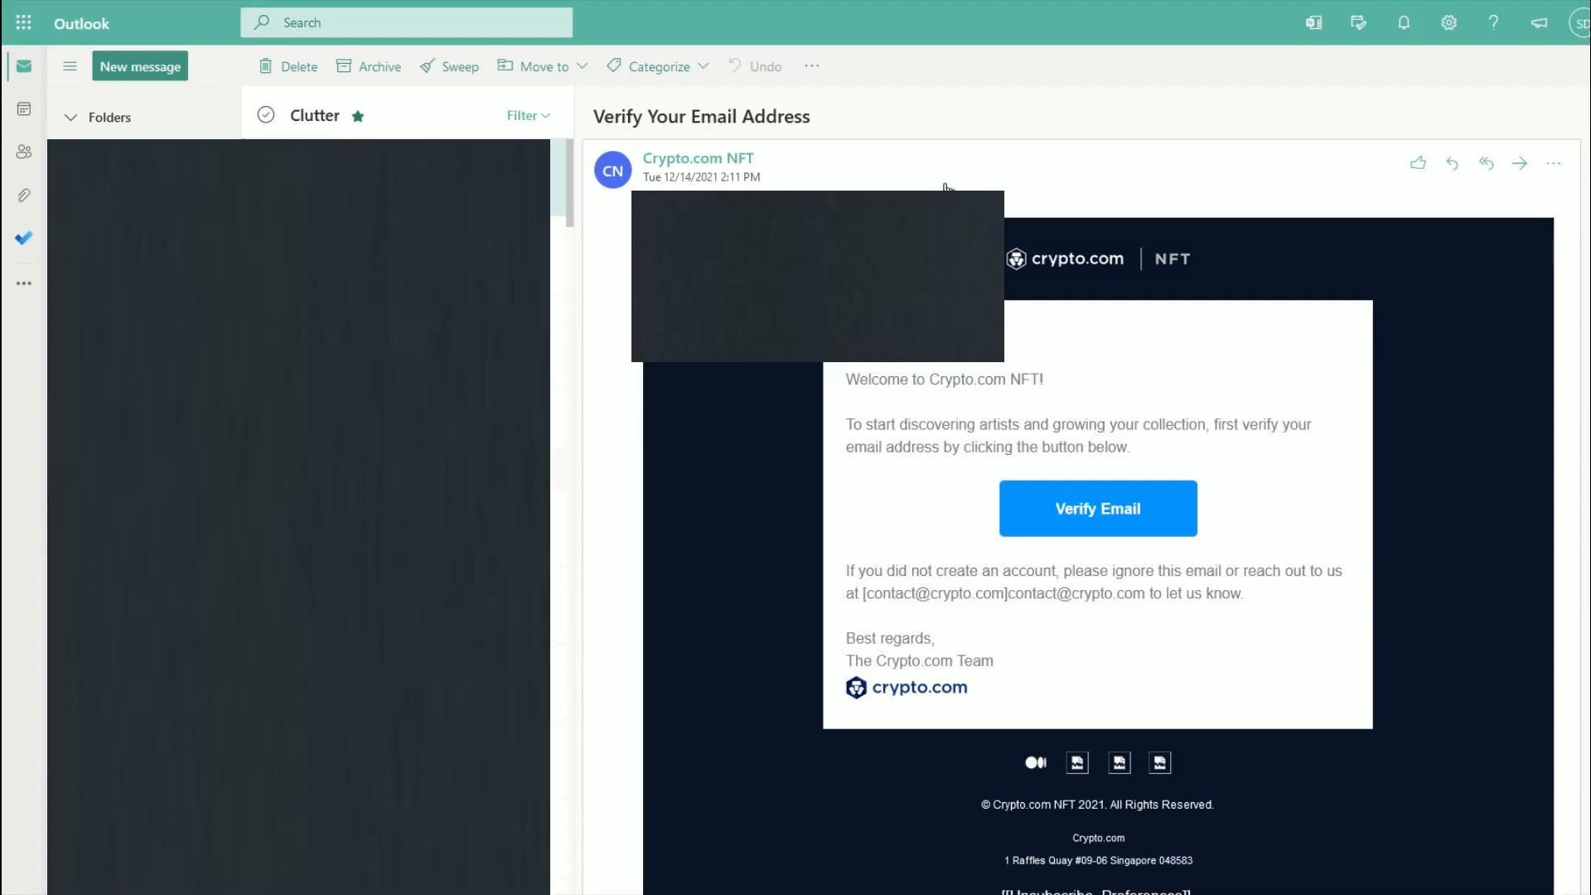
mouse_move(1062, 187)
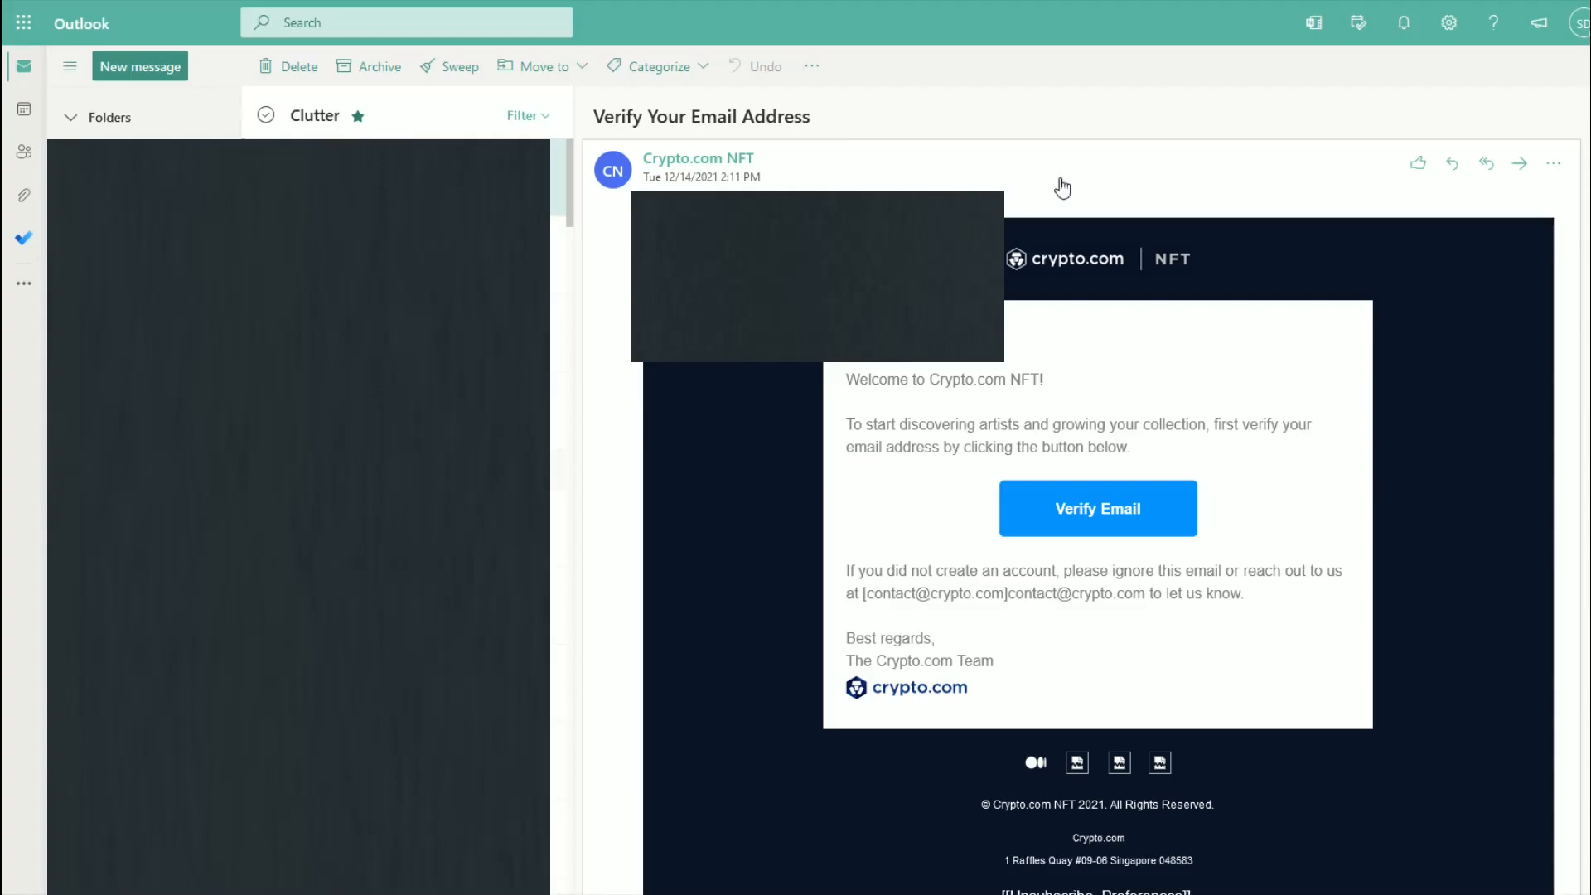
mouse_move(1369, 258)
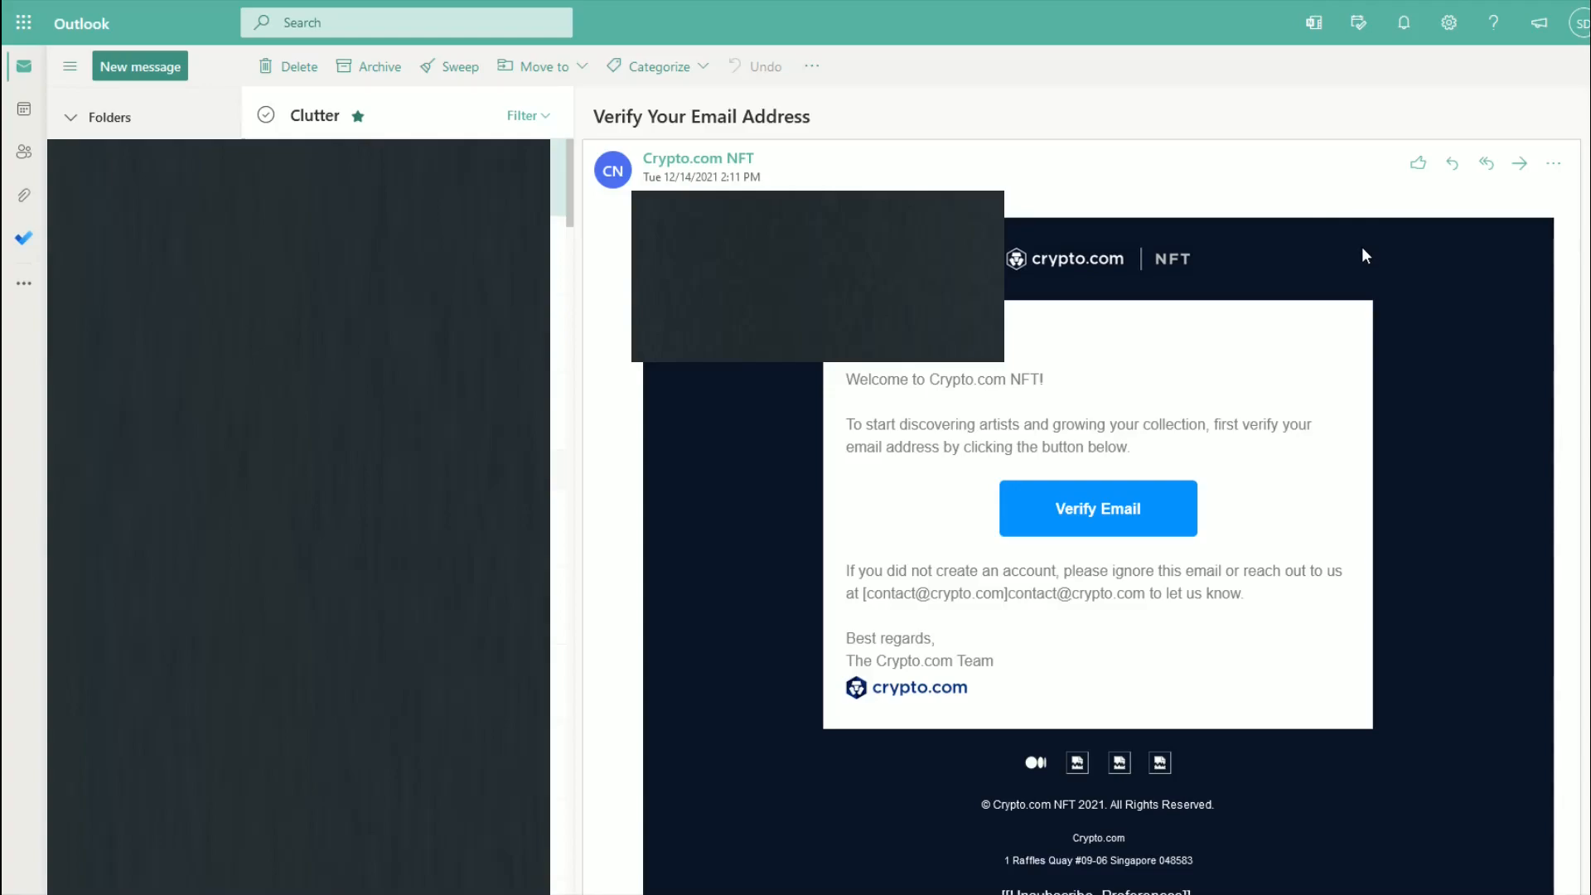
mouse_move(1075, 520)
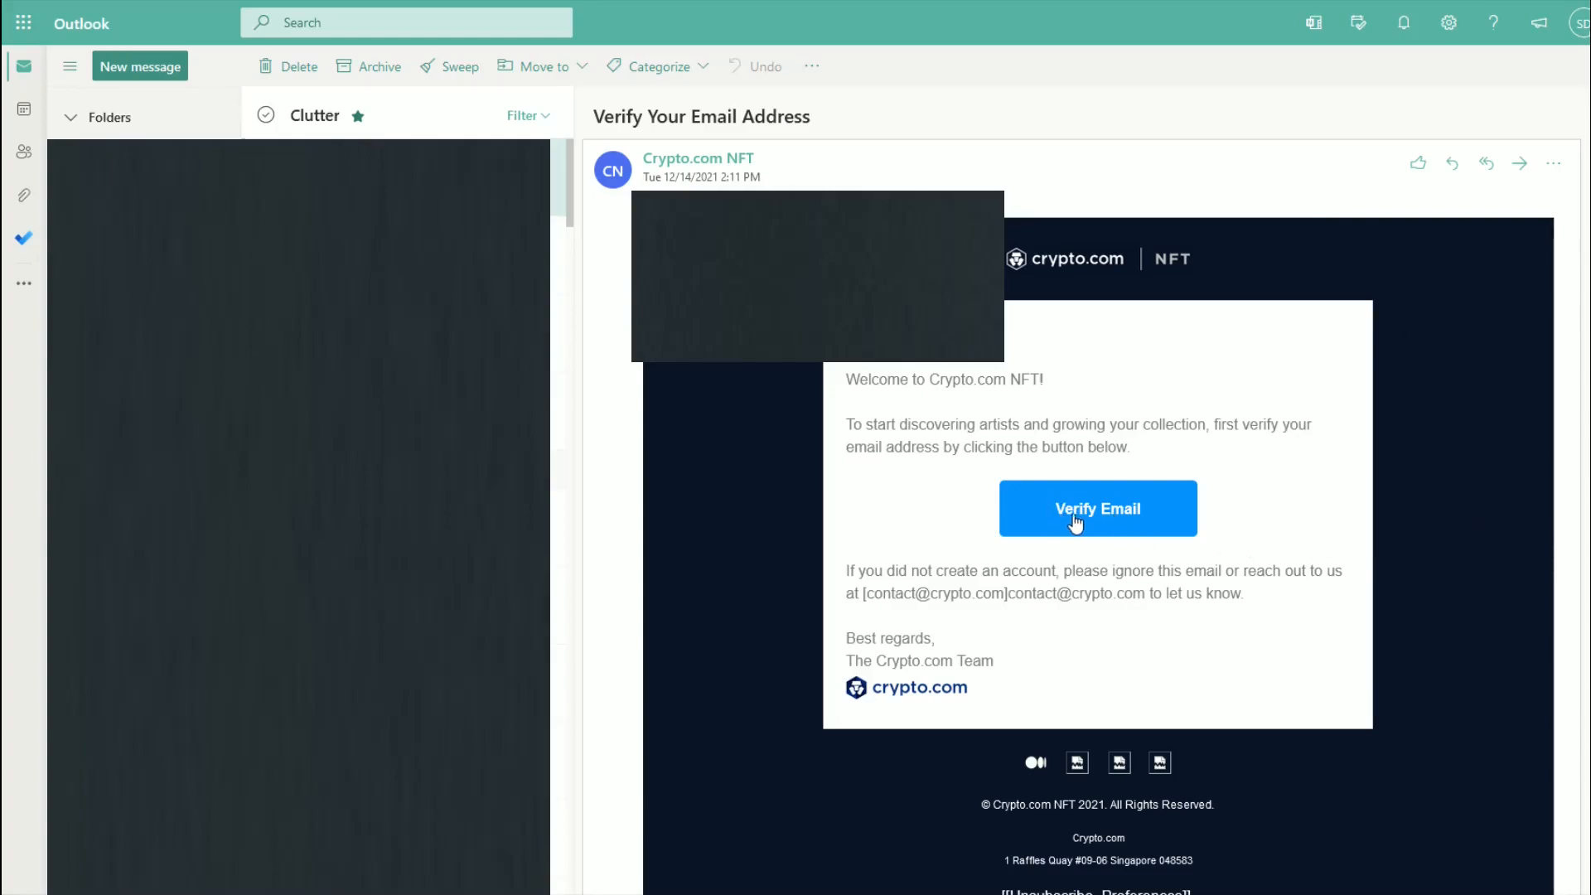
Follow the Verify Email link in the Outlook message to confirm the account
left_click(1097, 509)
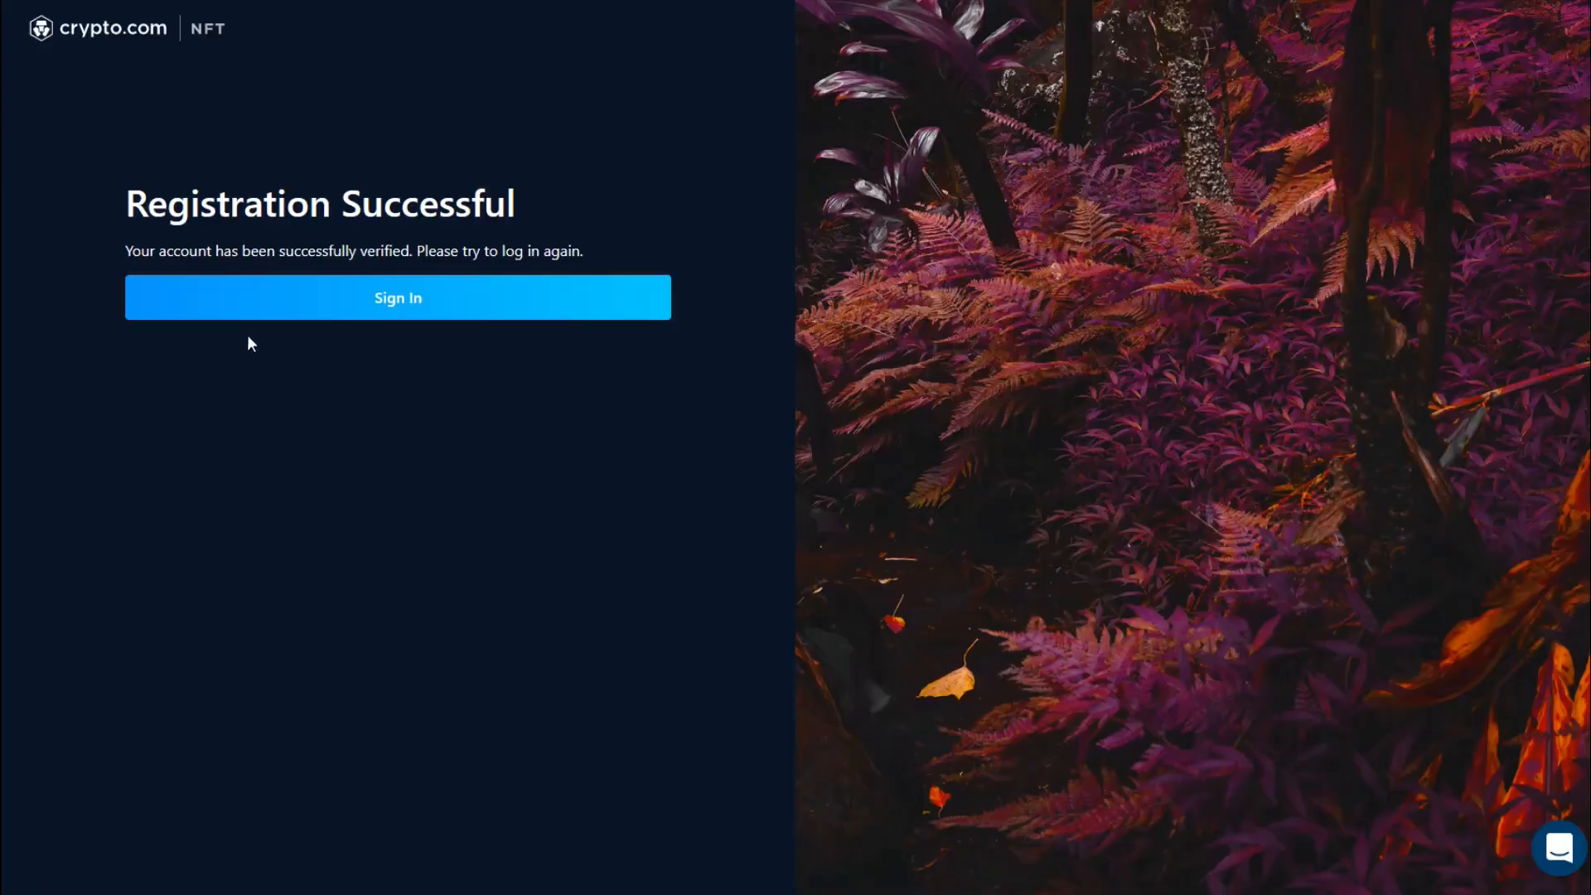
mouse_move(220, 267)
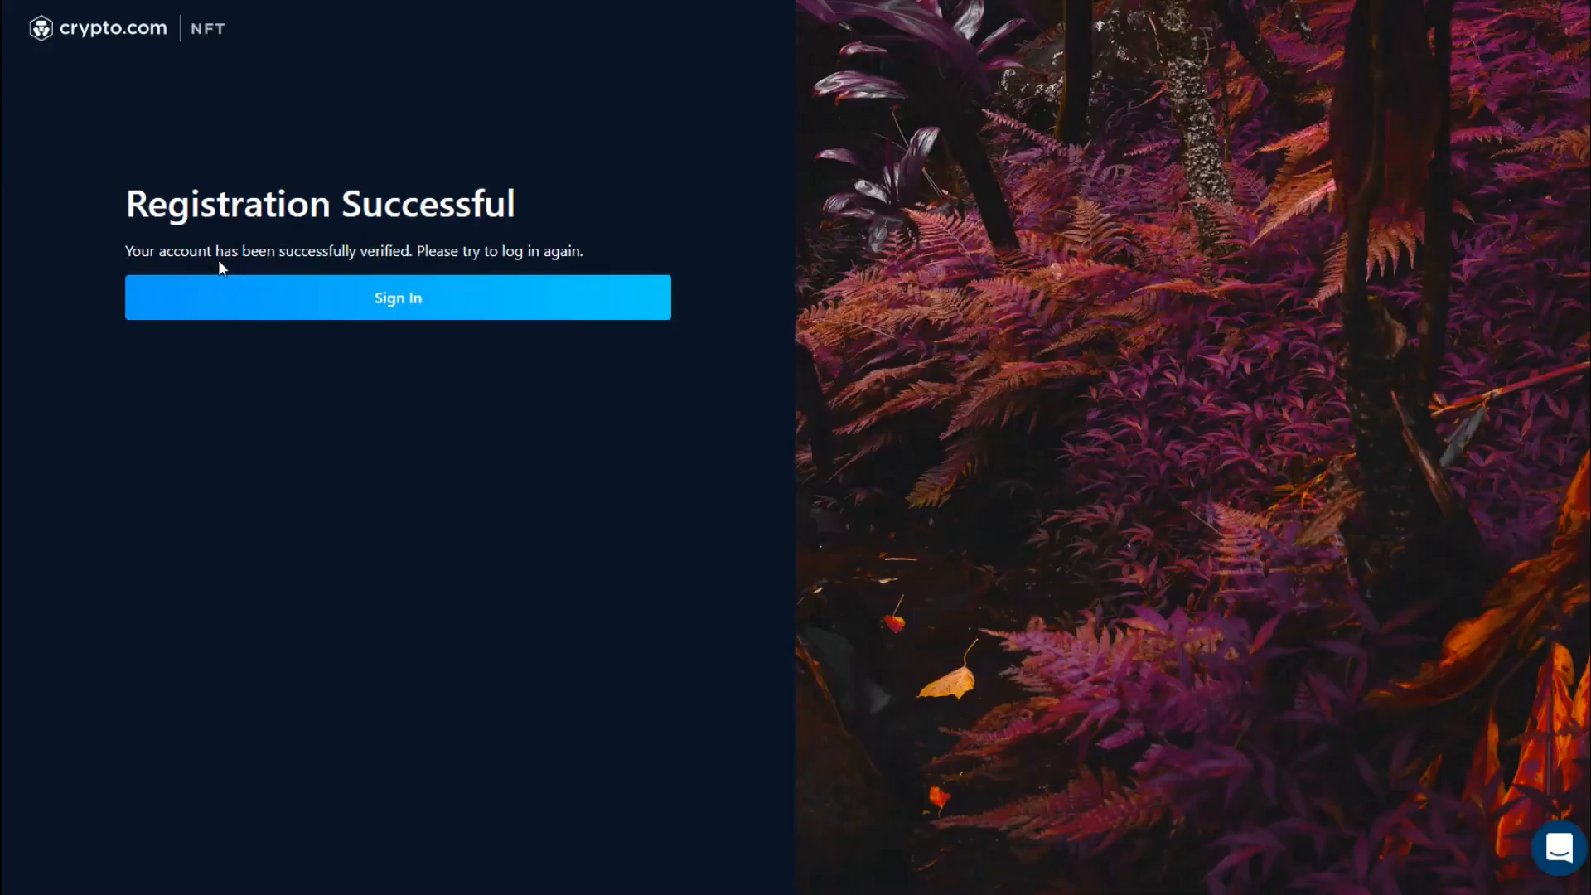
mouse_move(220, 268)
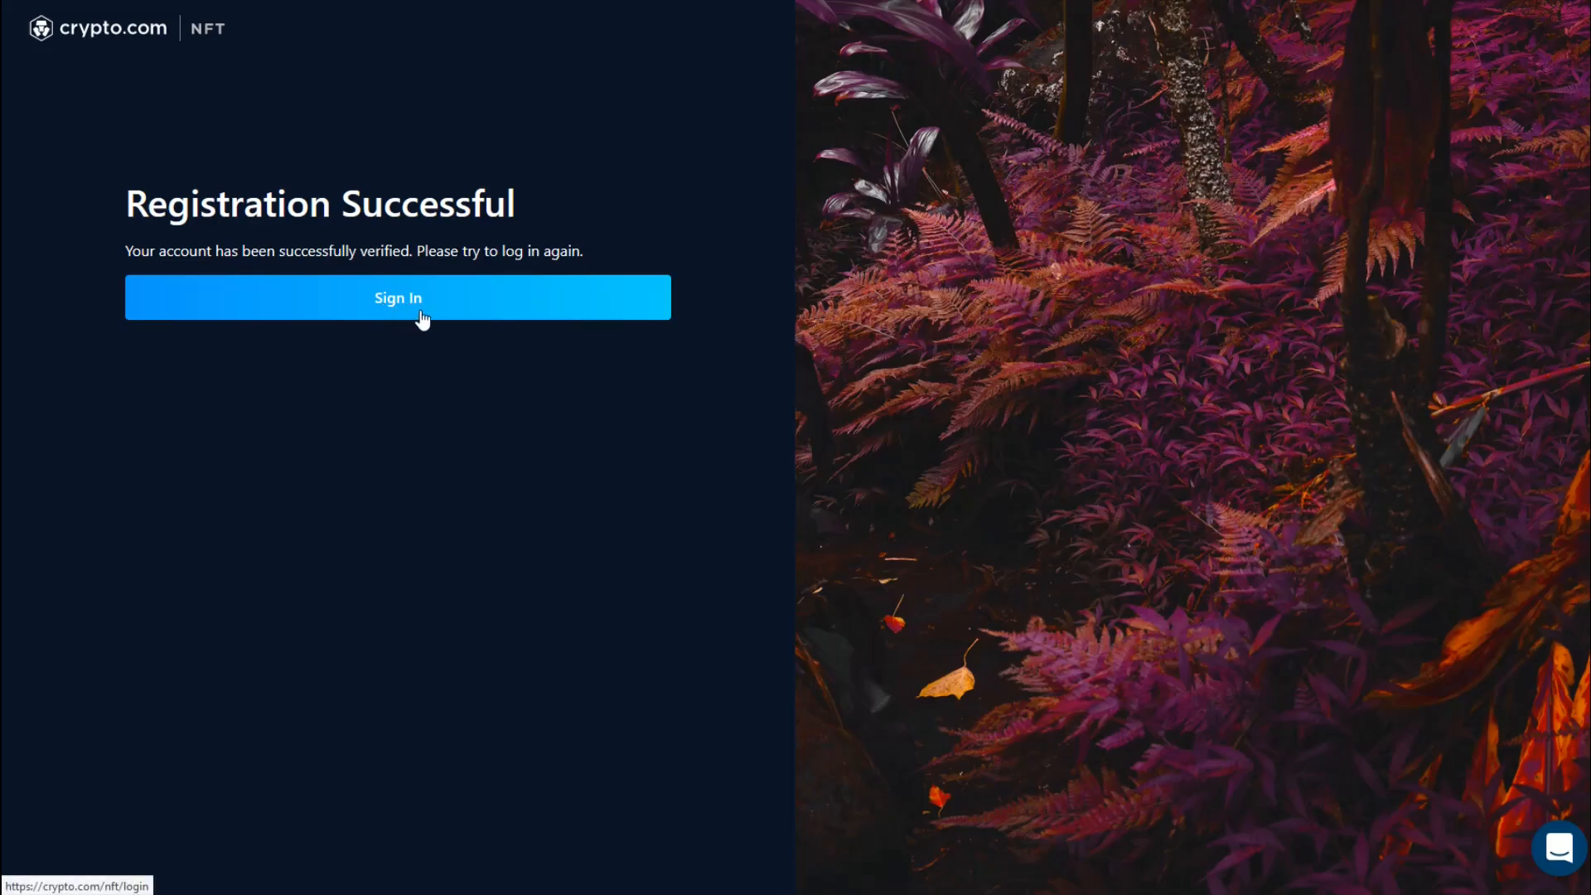
Go to Sign In from the success page and submit the login credentials
left_click(396, 297)
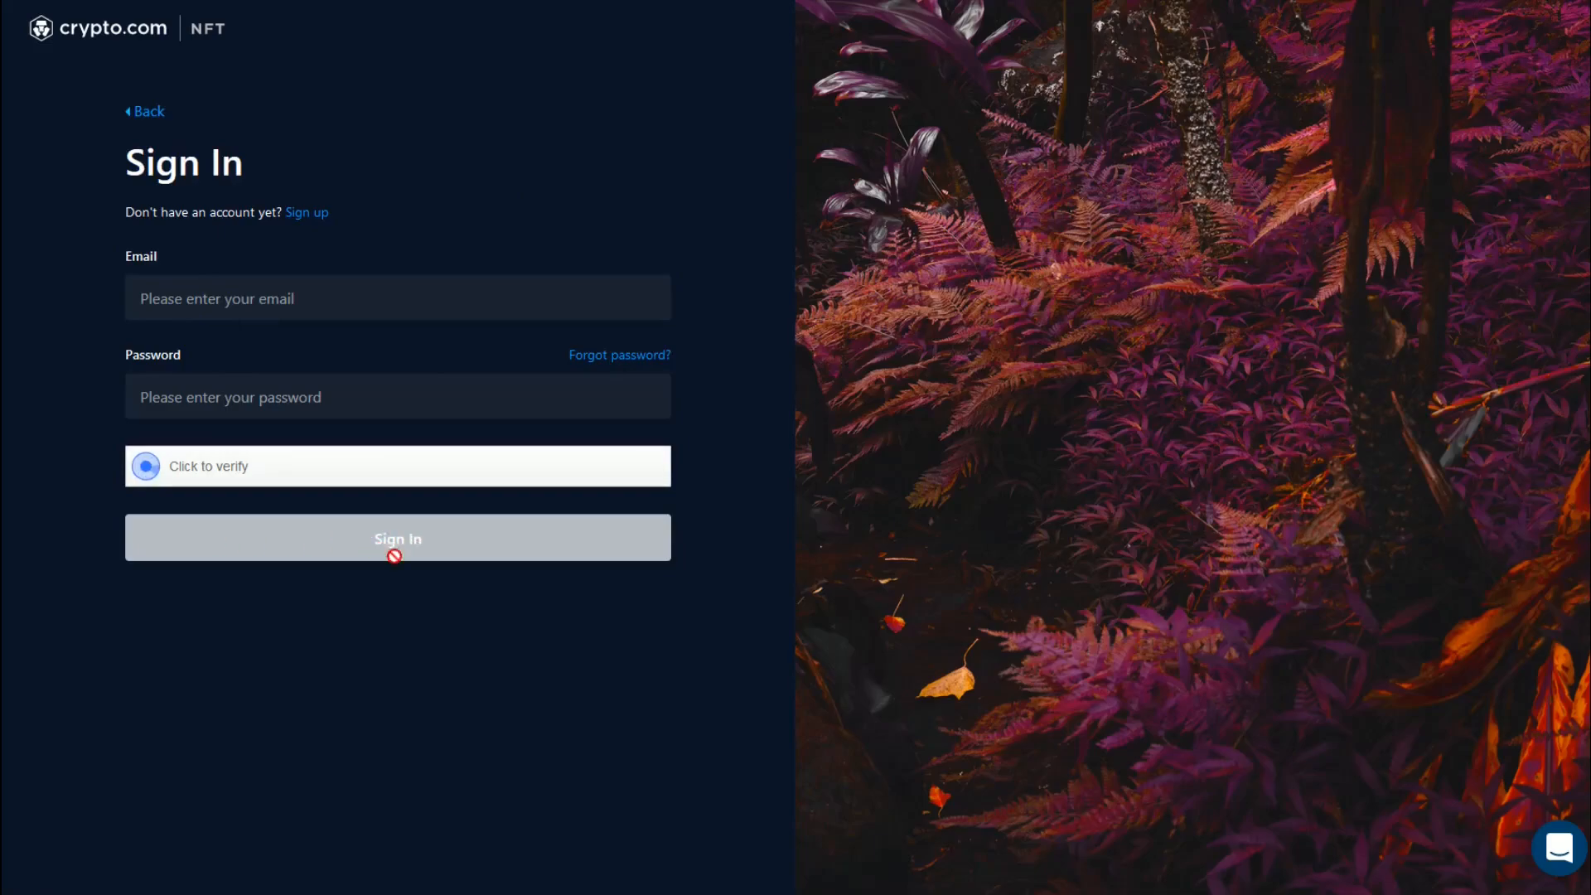
left_click(396, 537)
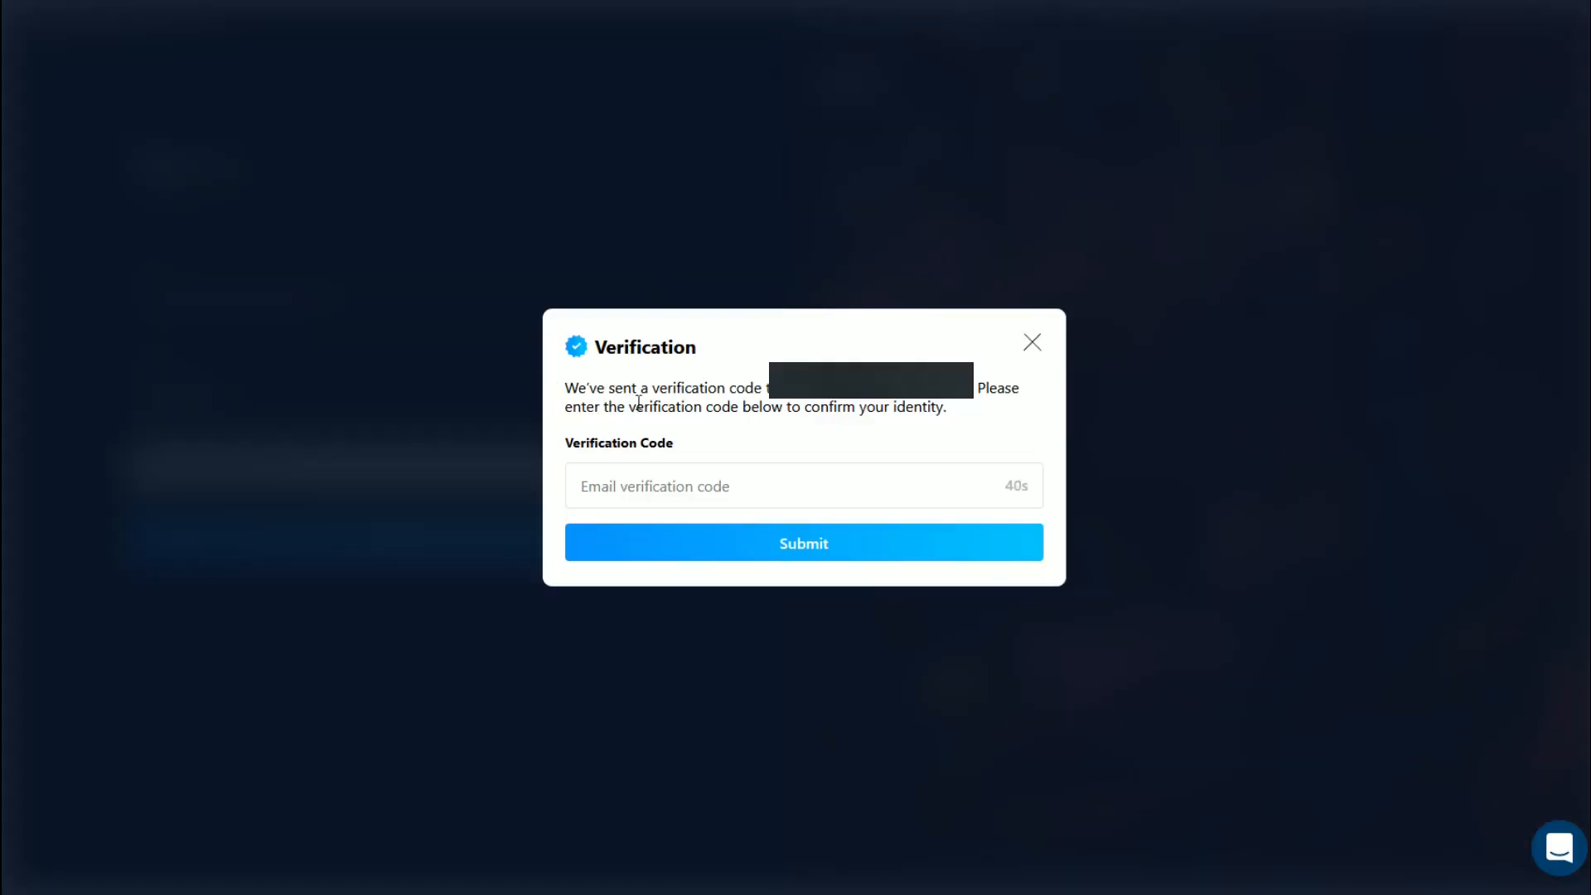
mouse_move(812, 439)
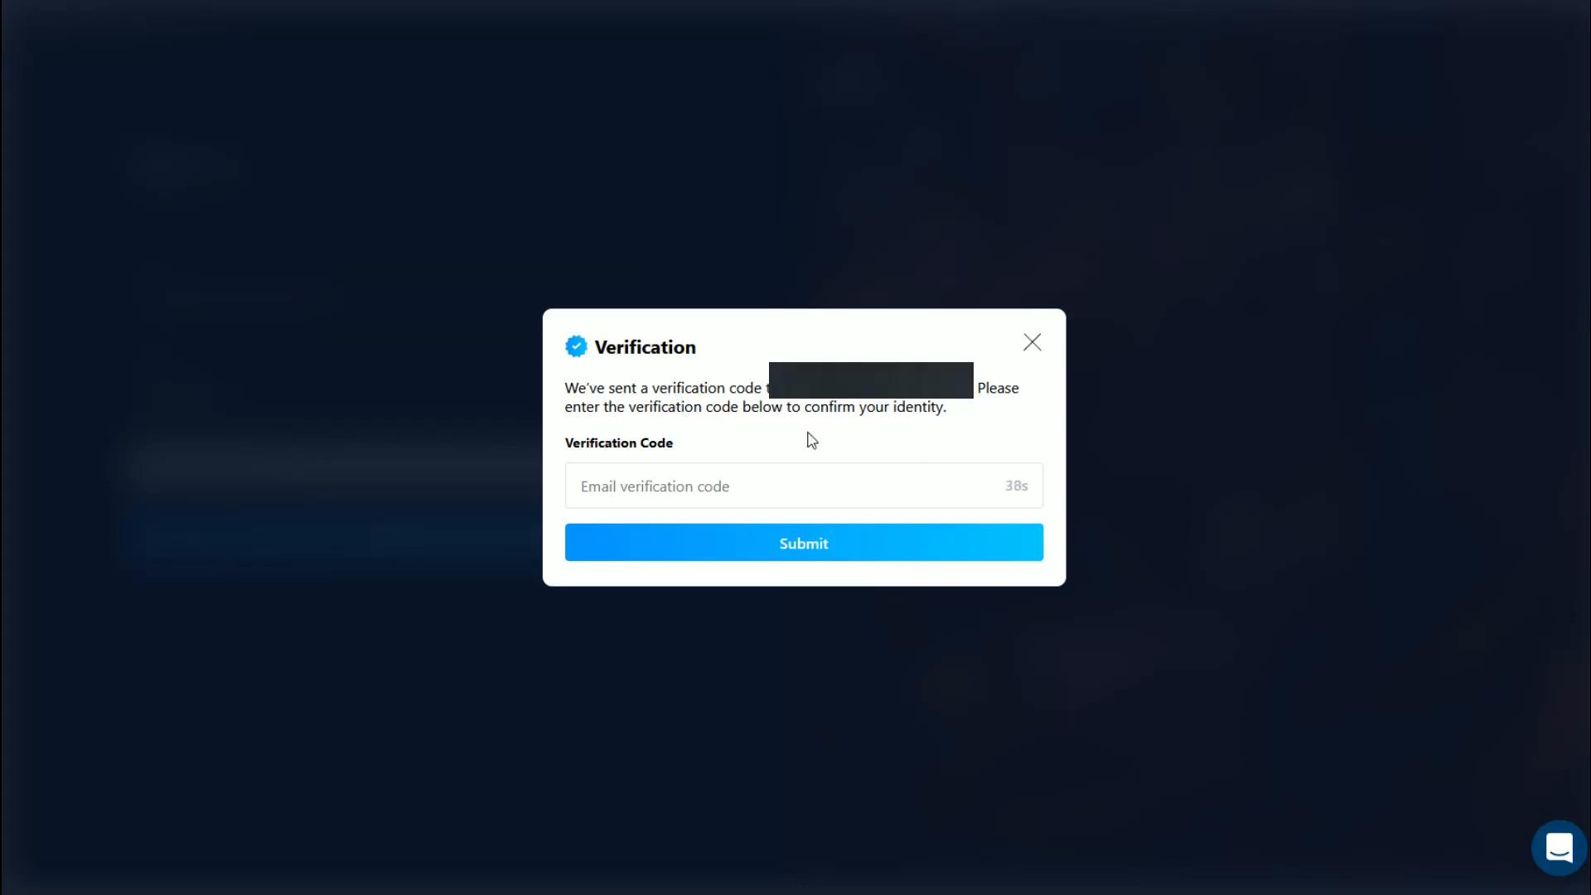
mouse_move(793, 416)
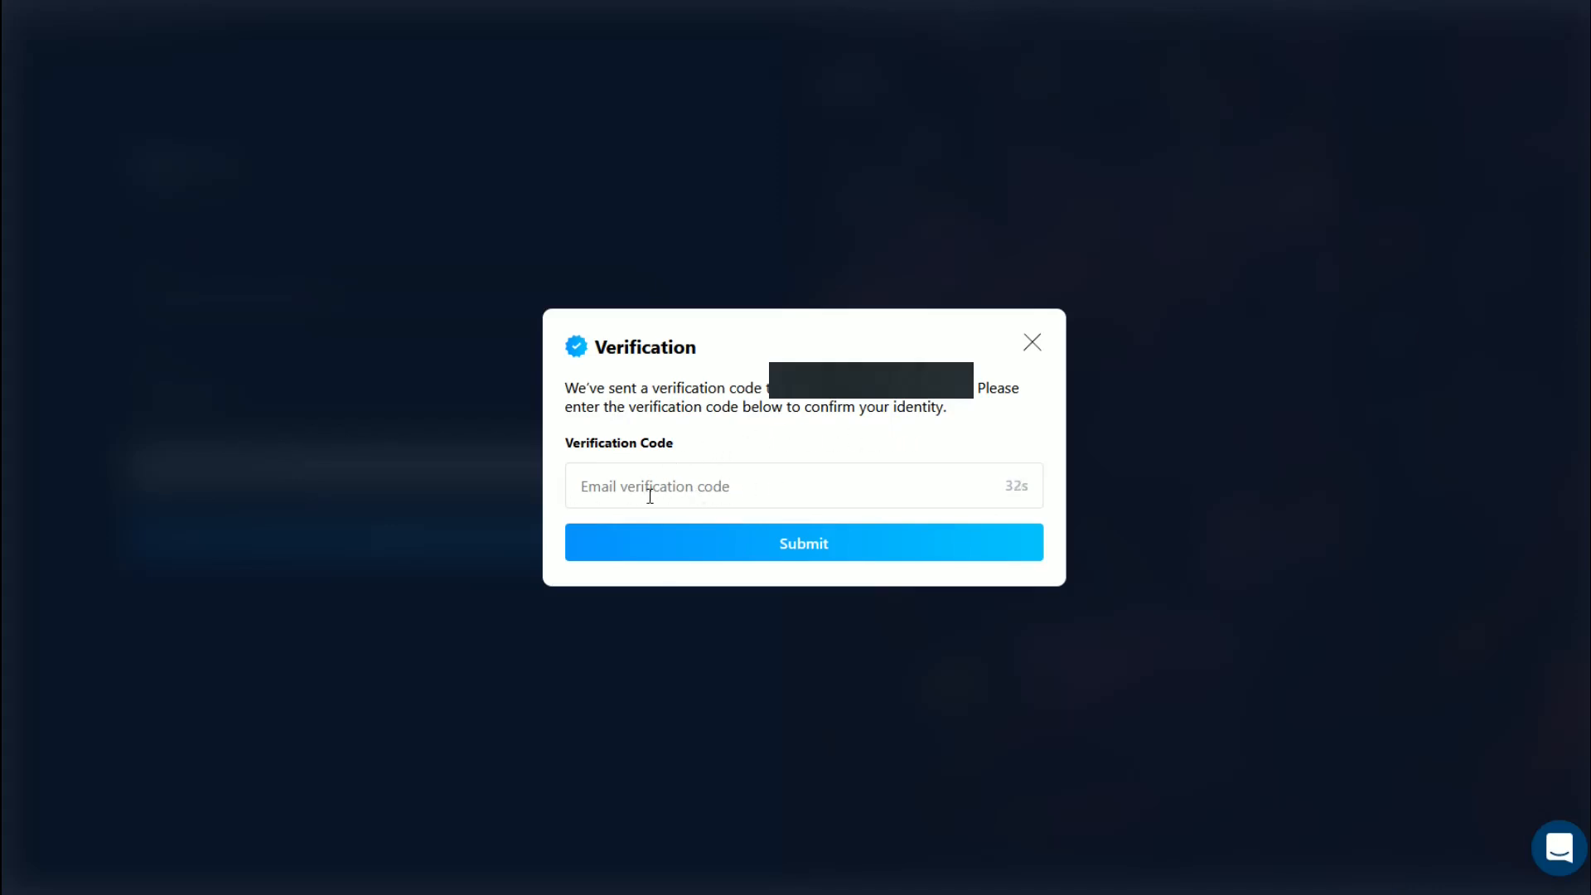
mouse_move(834, 557)
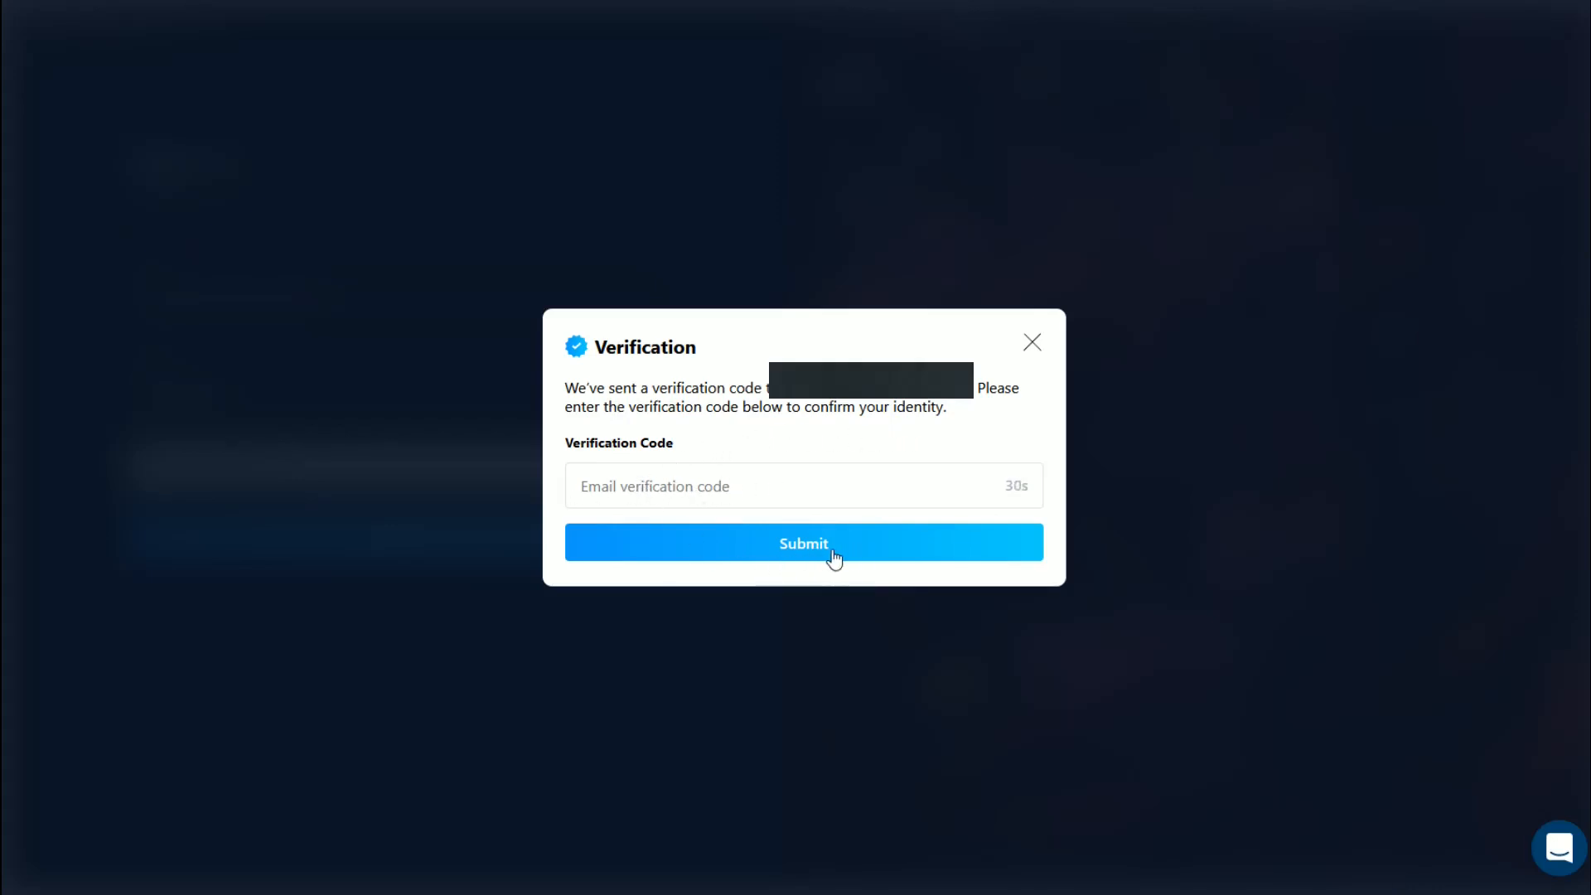
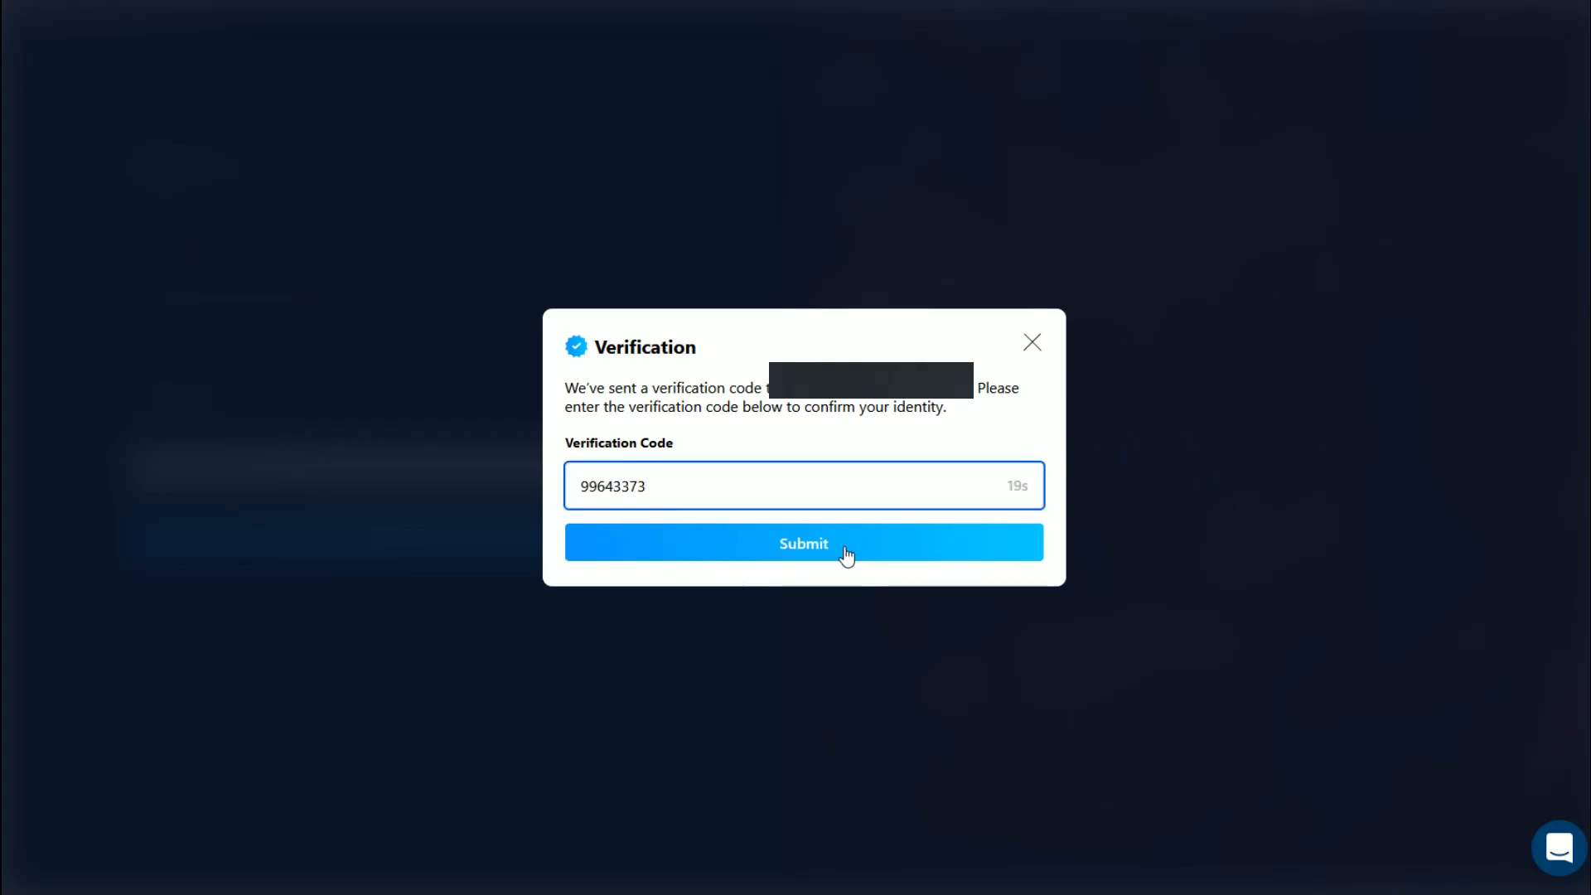
left_click(802, 542)
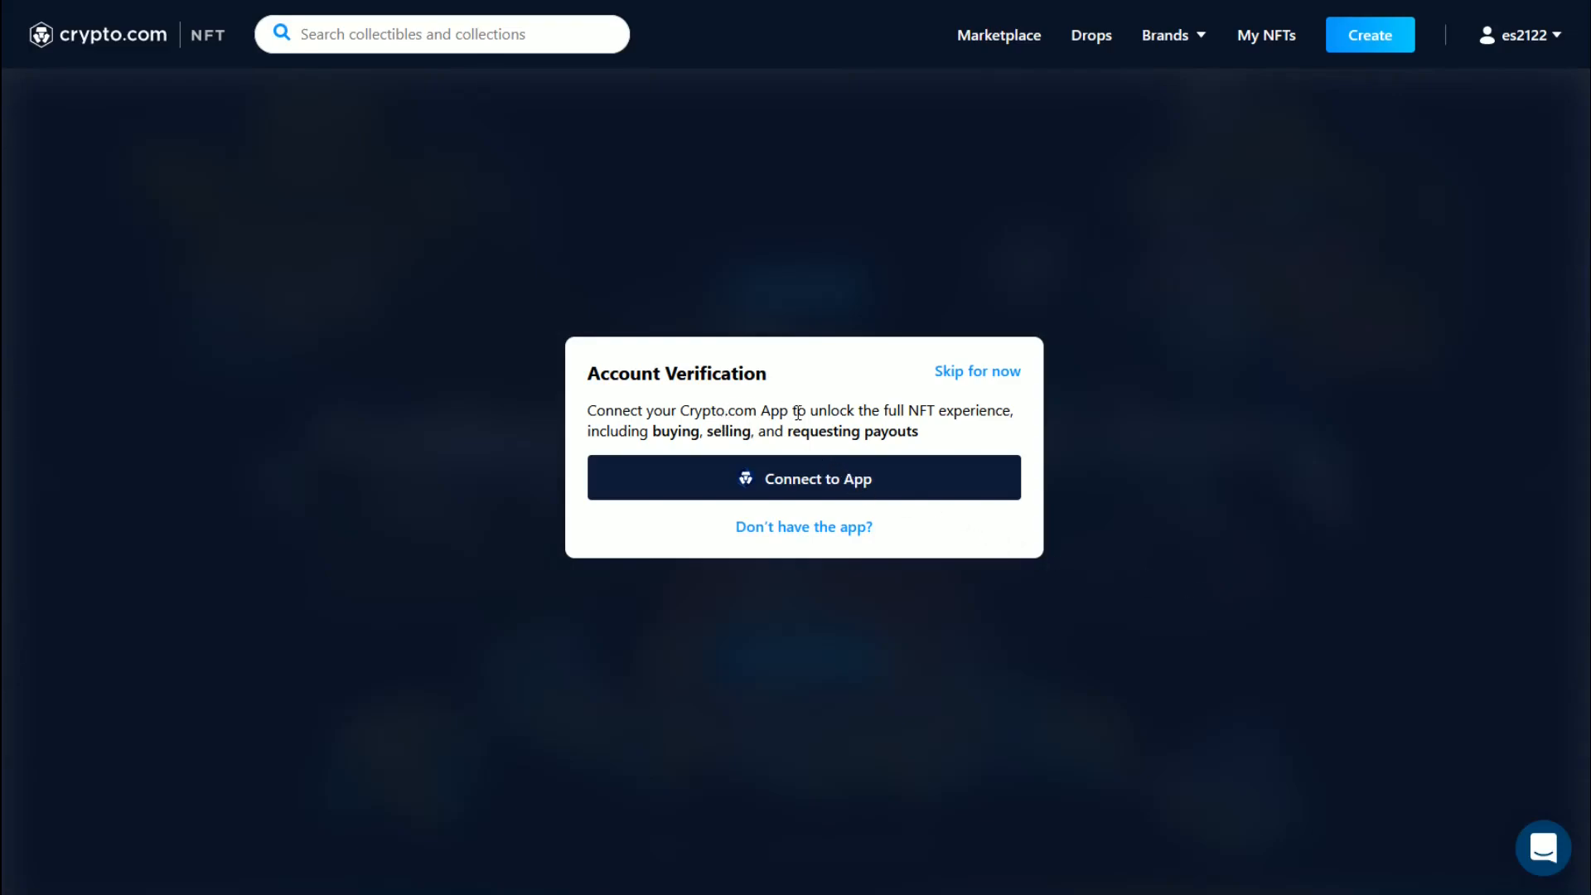
mouse_move(683, 450)
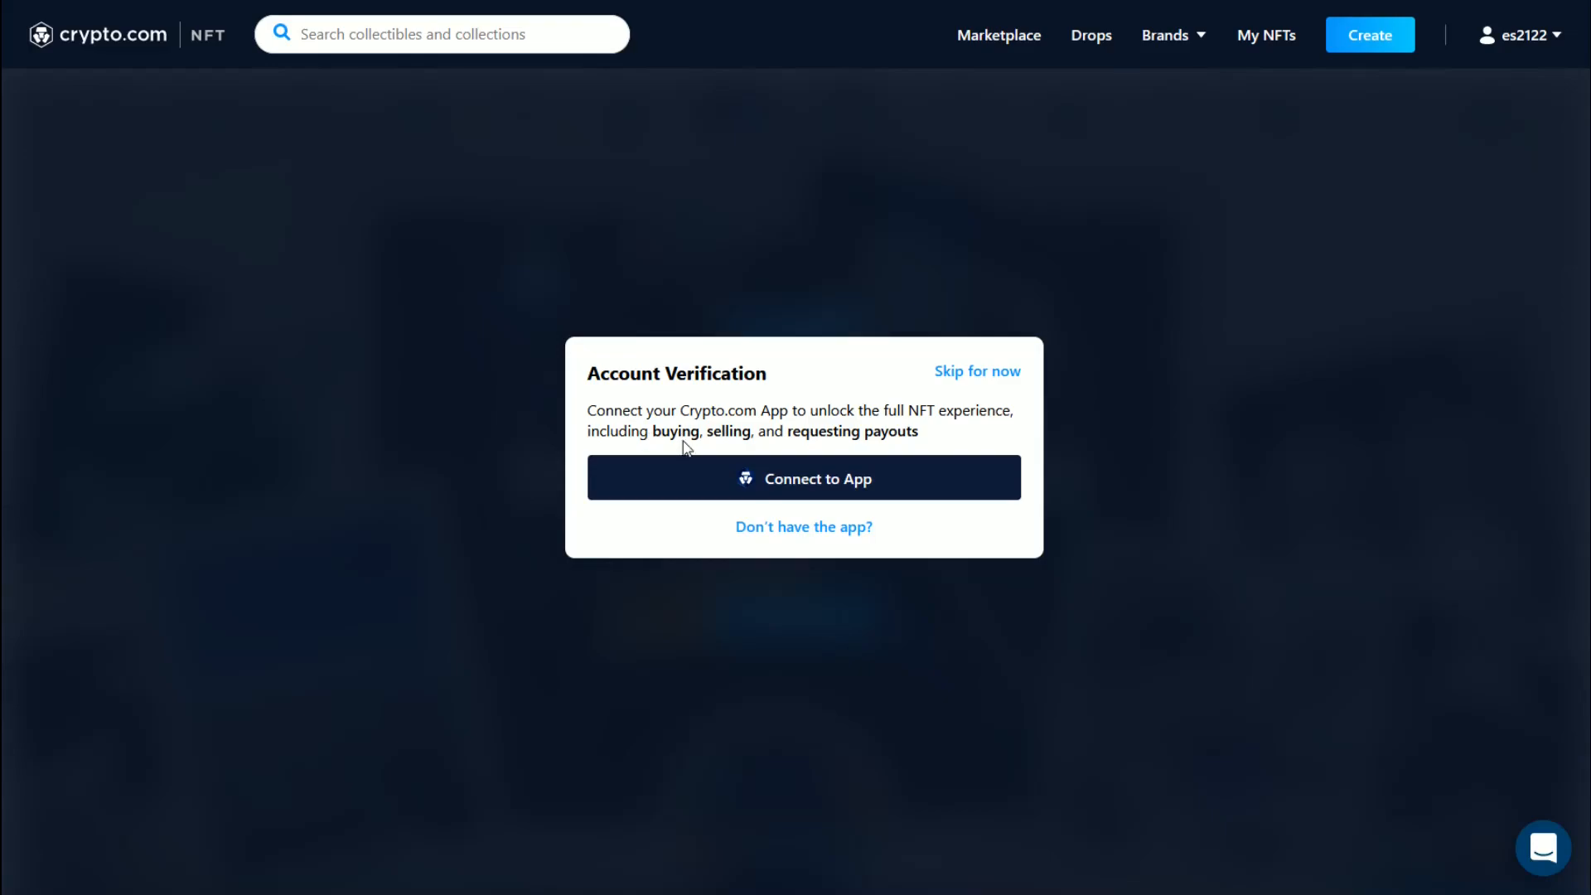
mouse_move(754, 497)
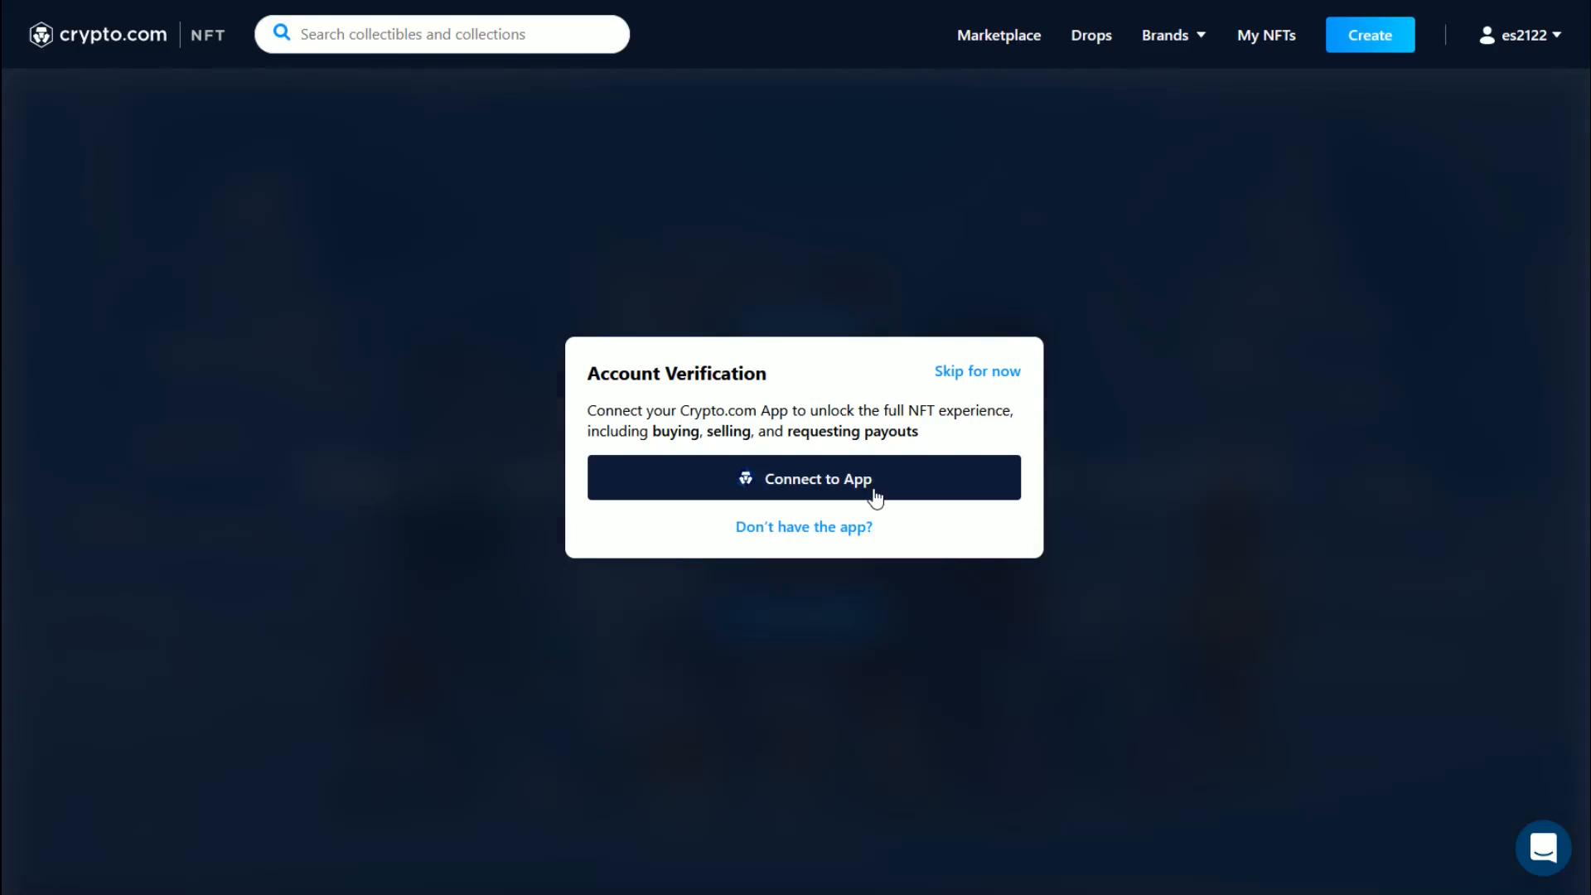
mouse_move(951, 377)
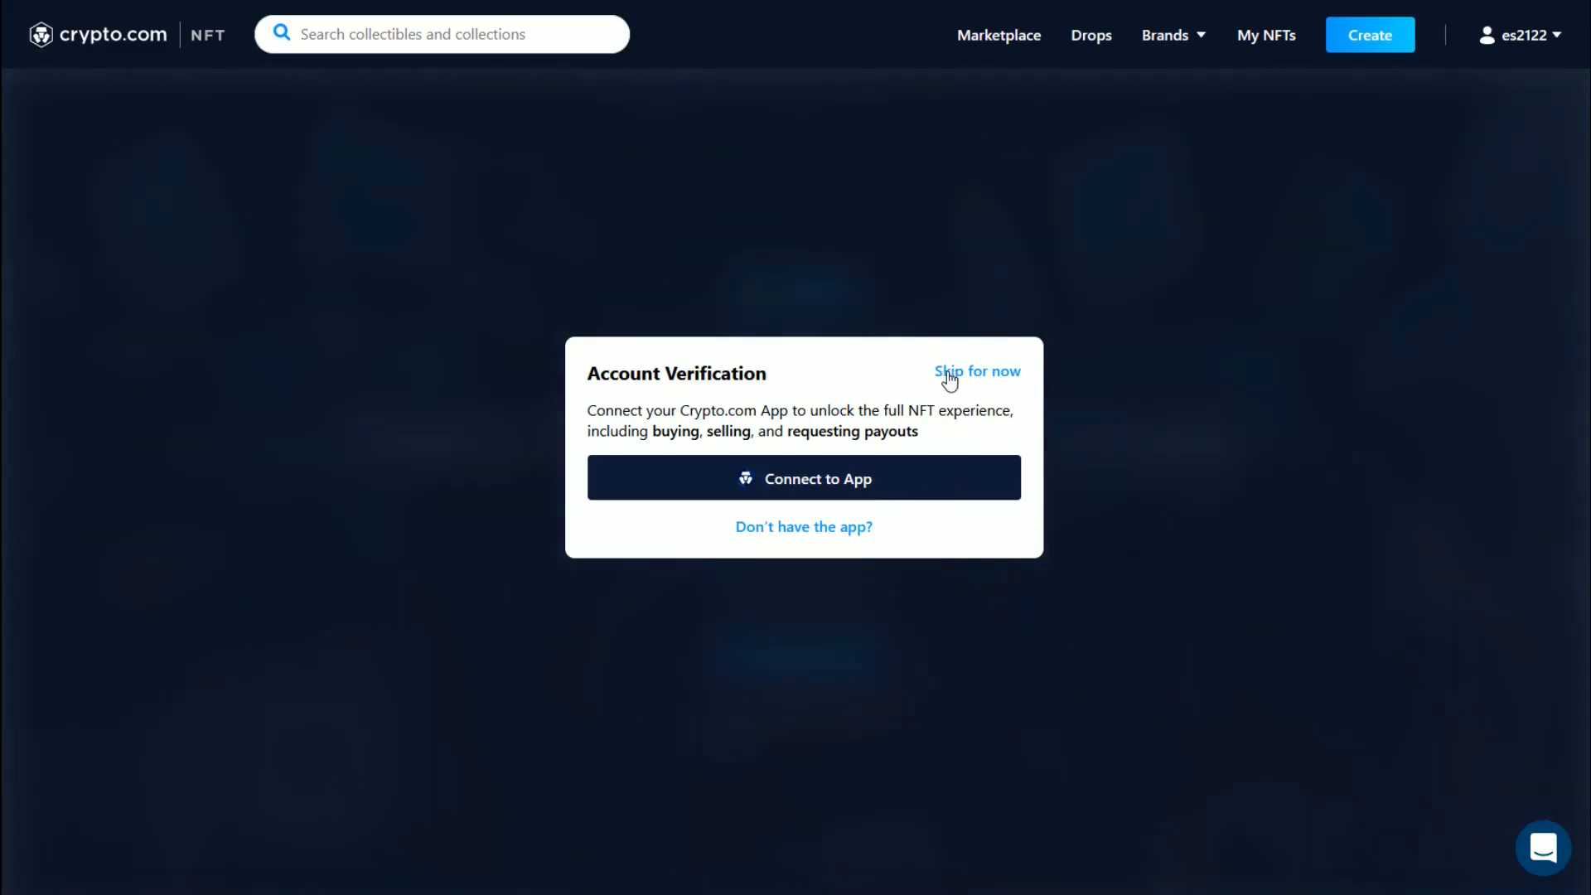
Choose 'Skip for now' on the Account Verification app-connection prompt
left_click(974, 371)
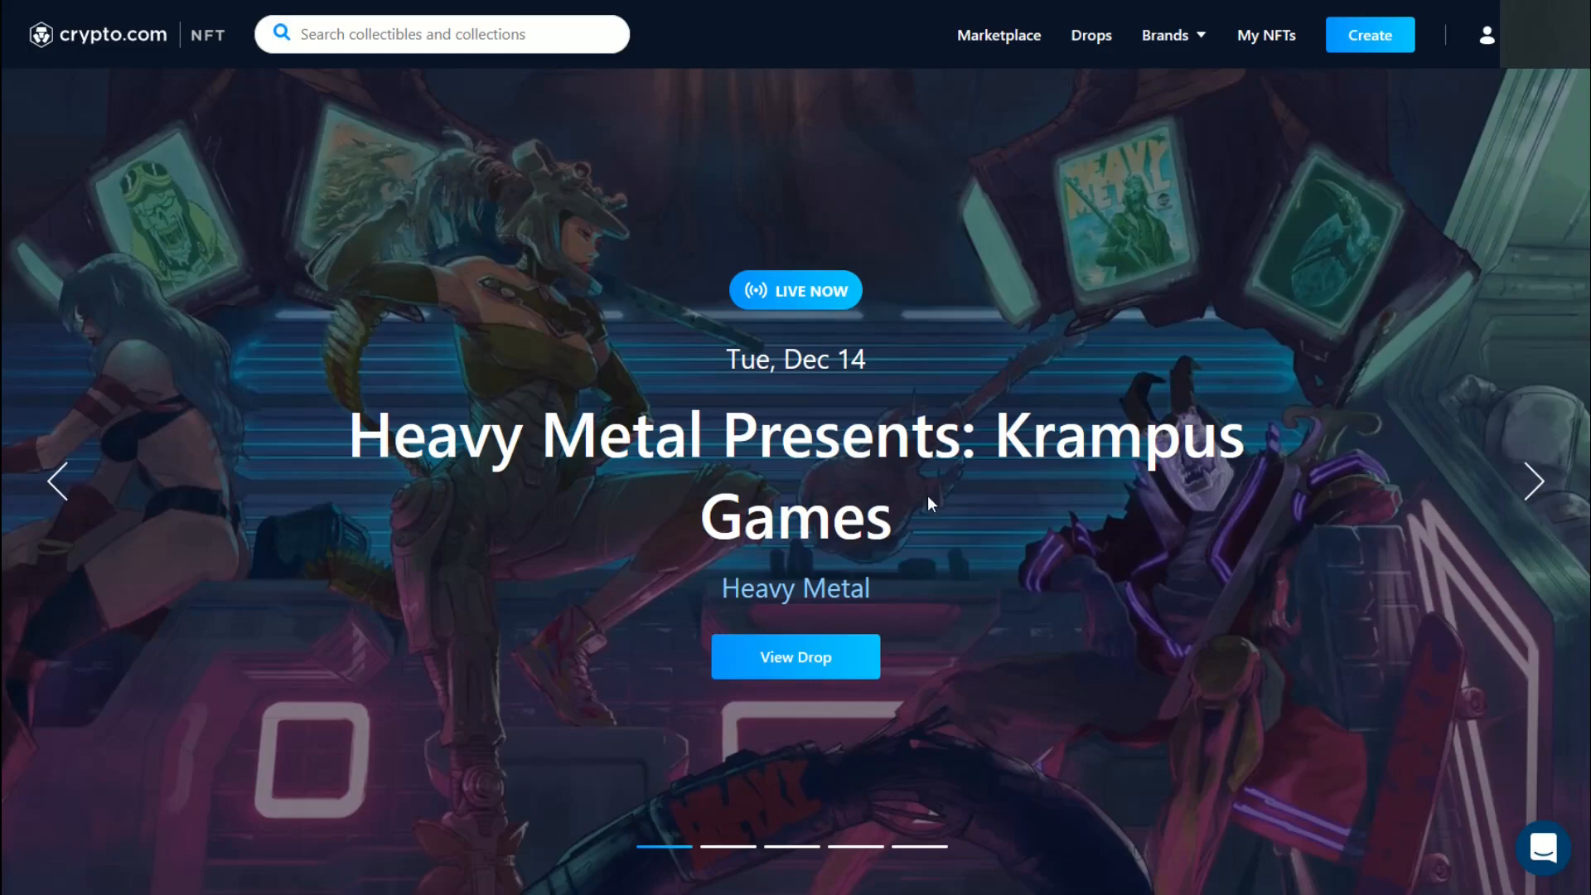
mouse_move(933, 501)
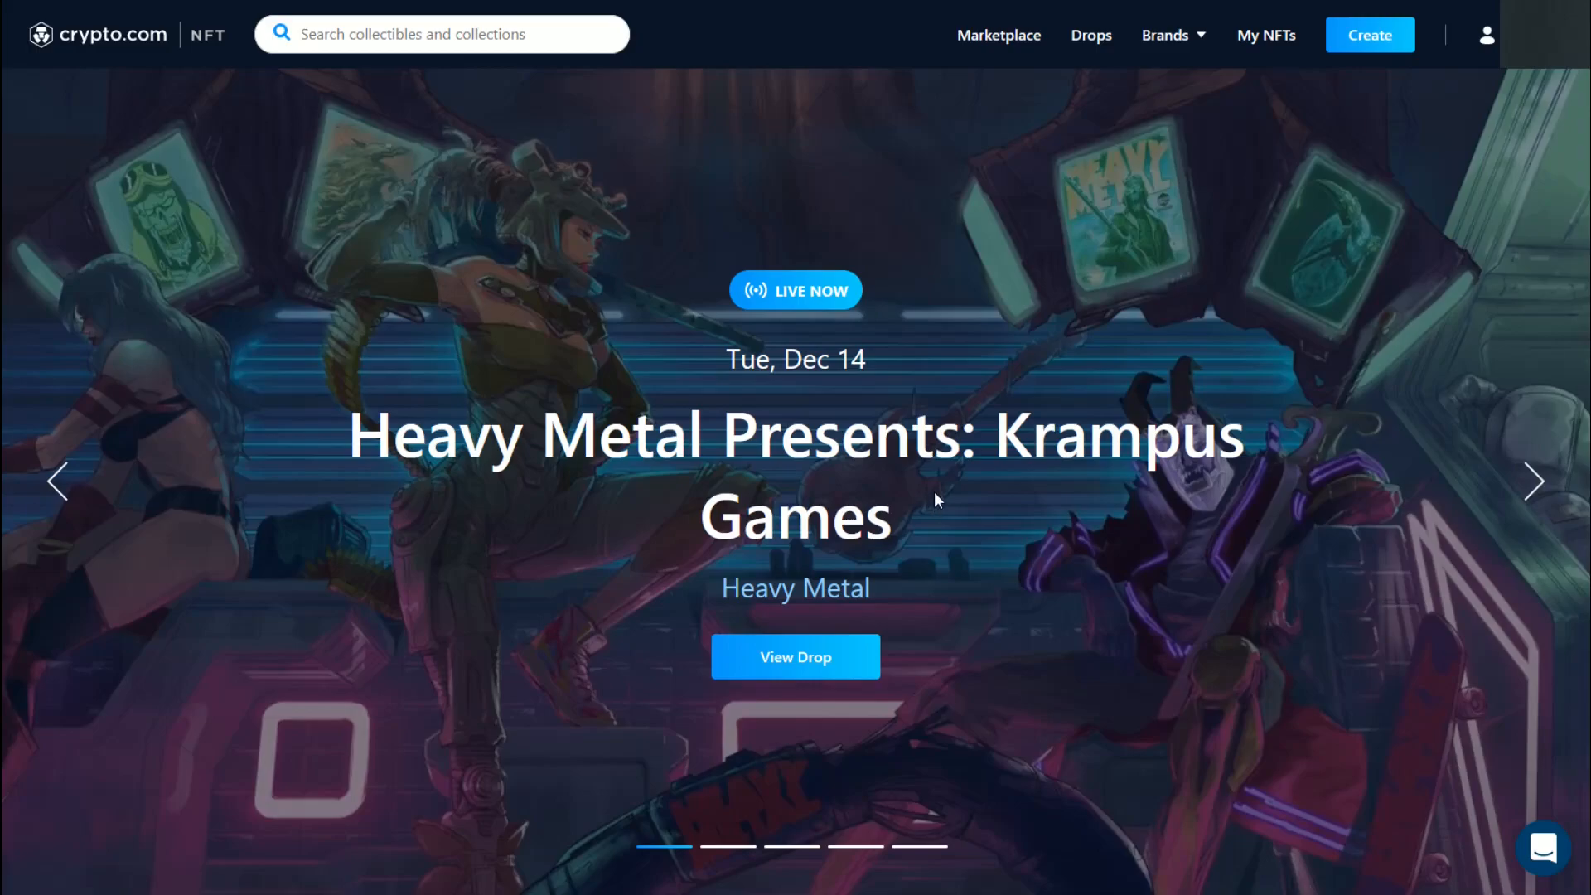
Open the profile dropdown from the user icon at the top right
left_click(1534, 480)
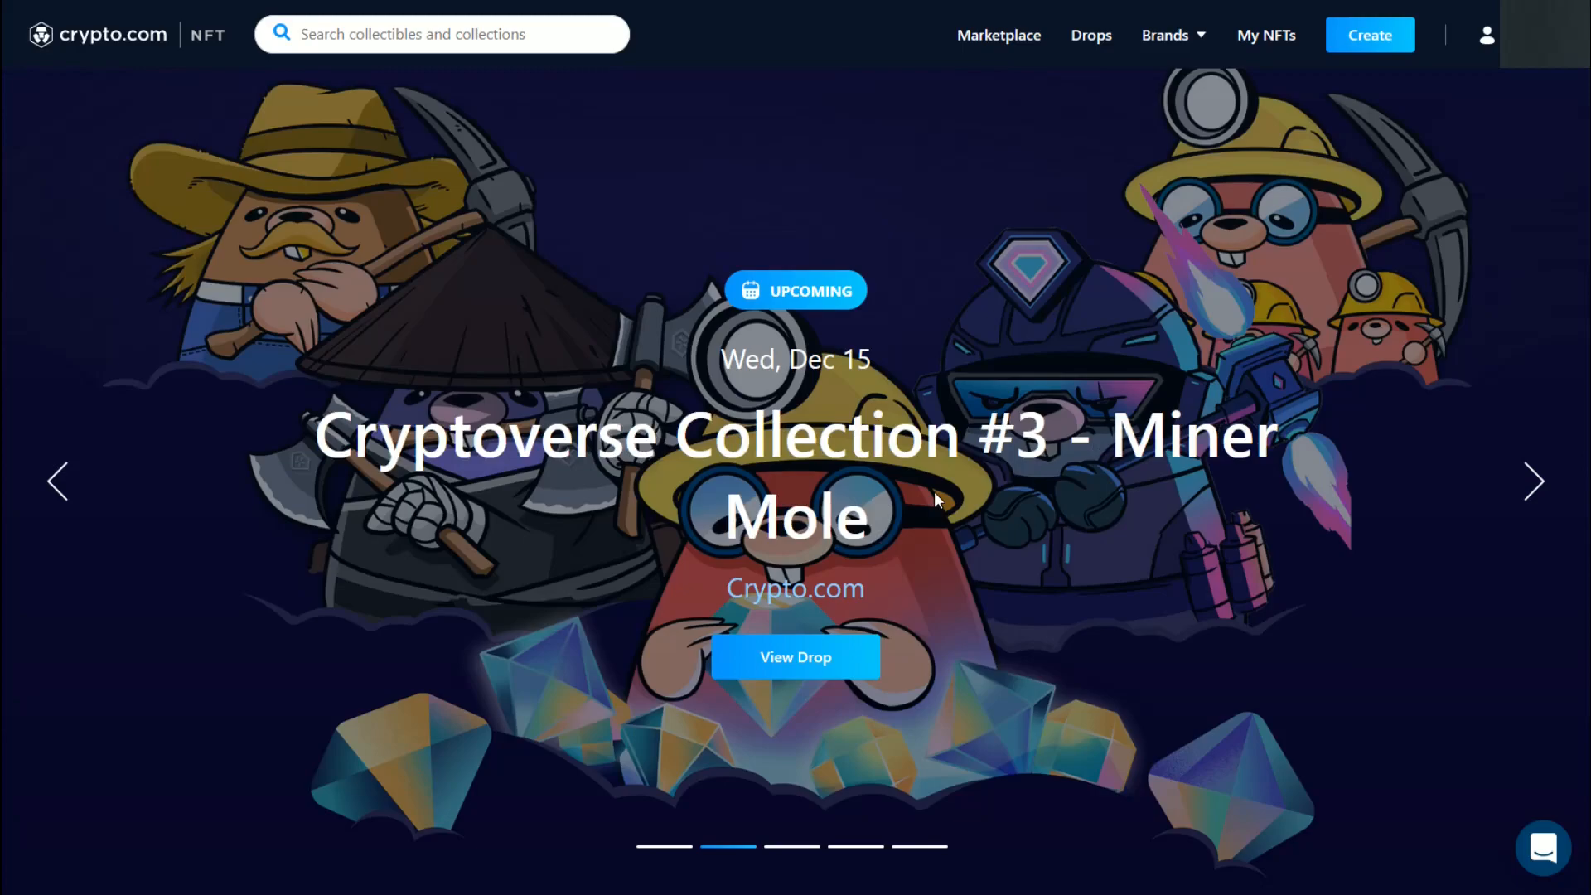
left_click(1533, 481)
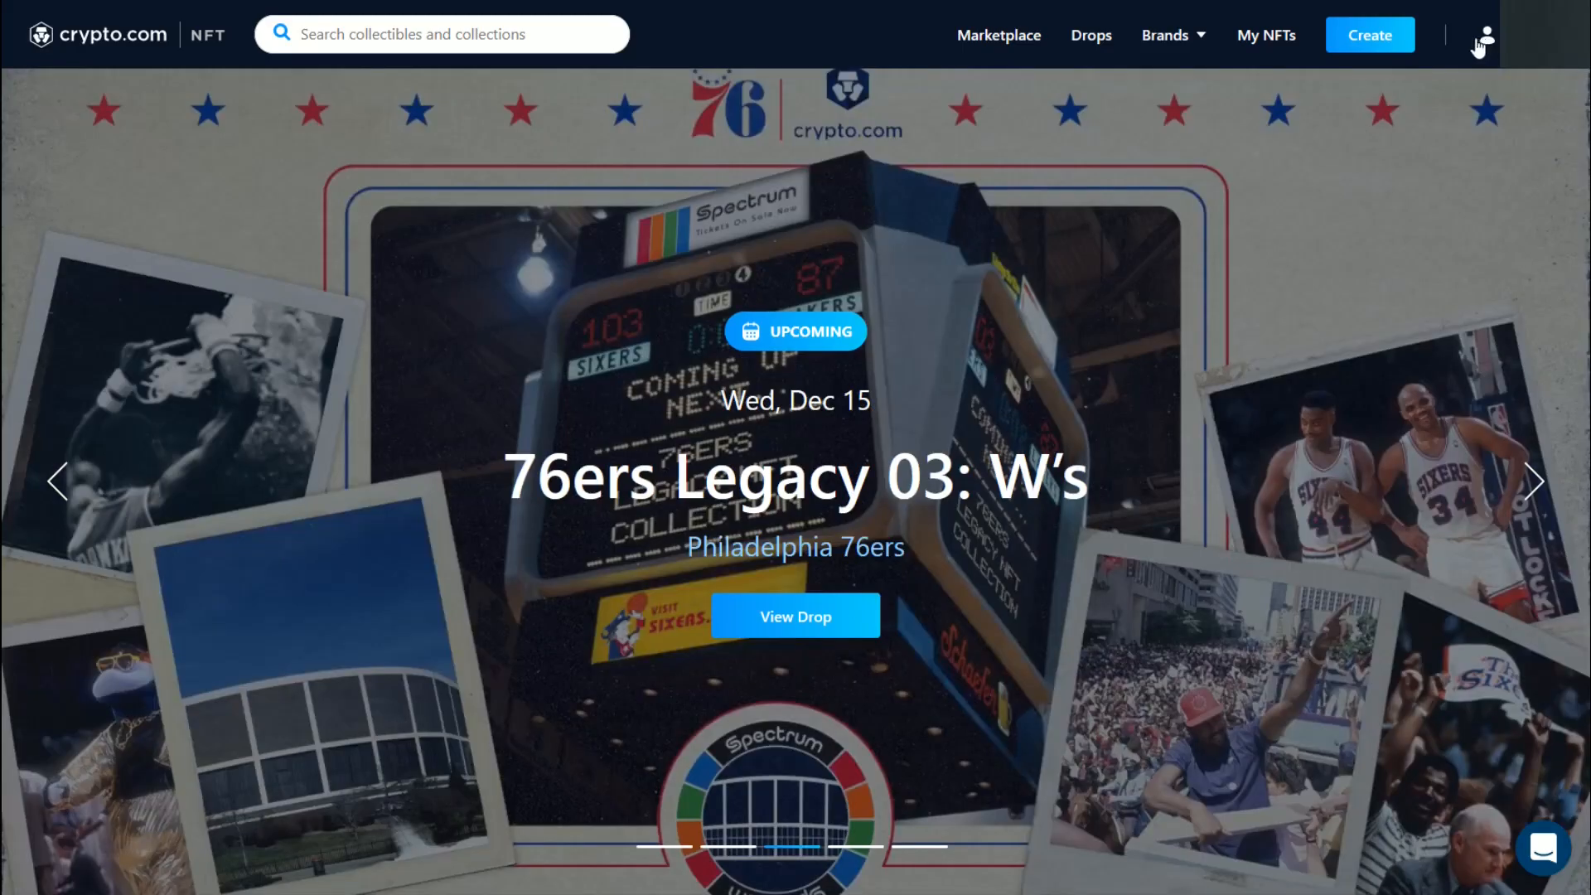
mouse_move(1484, 48)
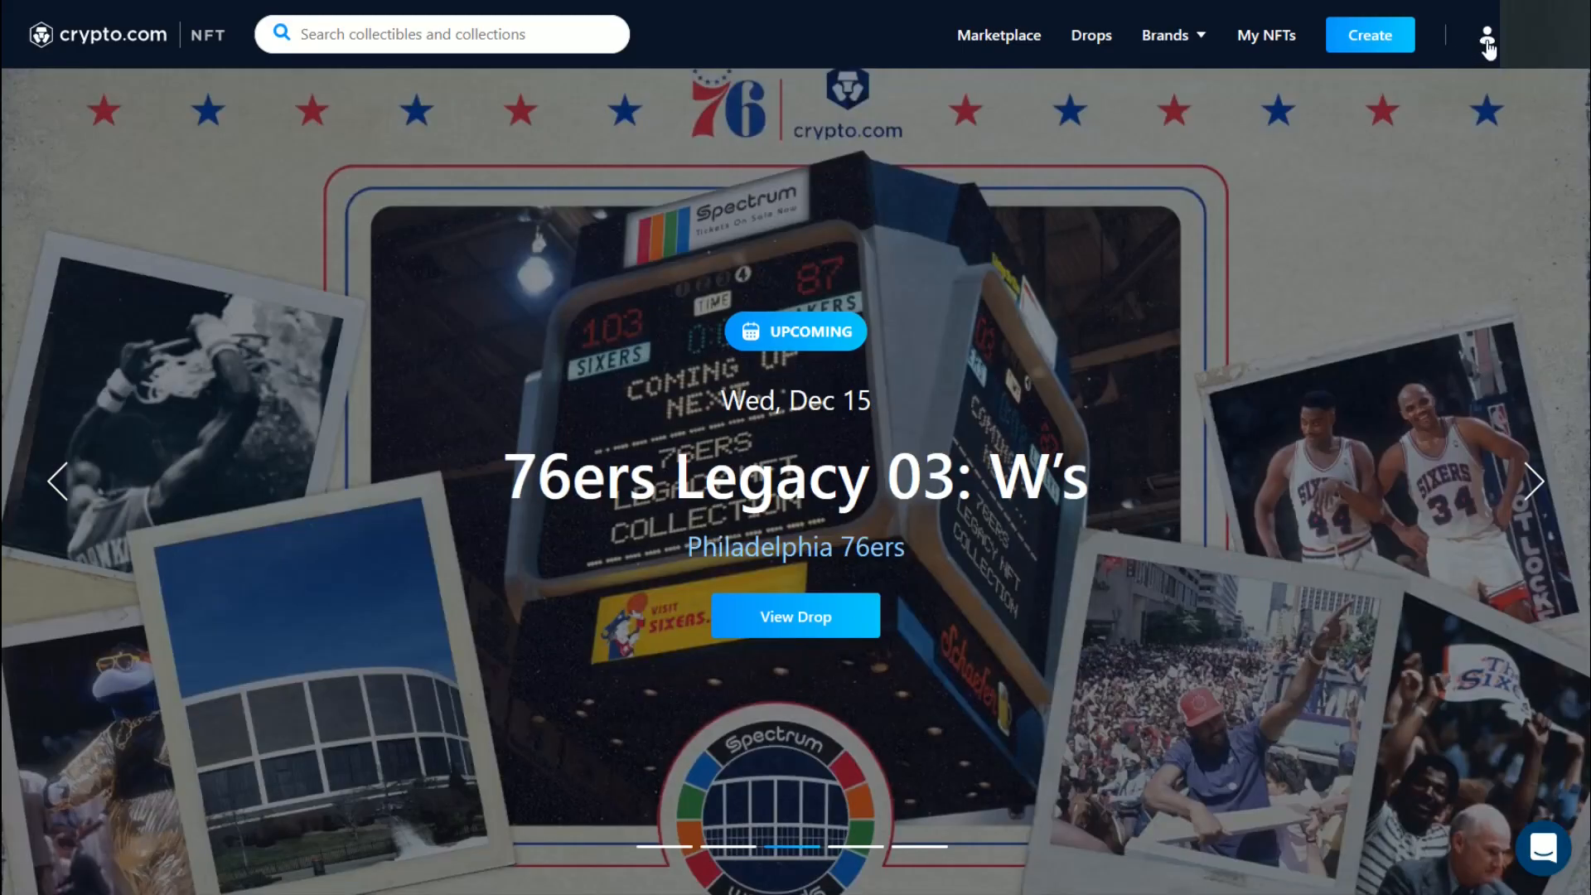
left_click(1487, 35)
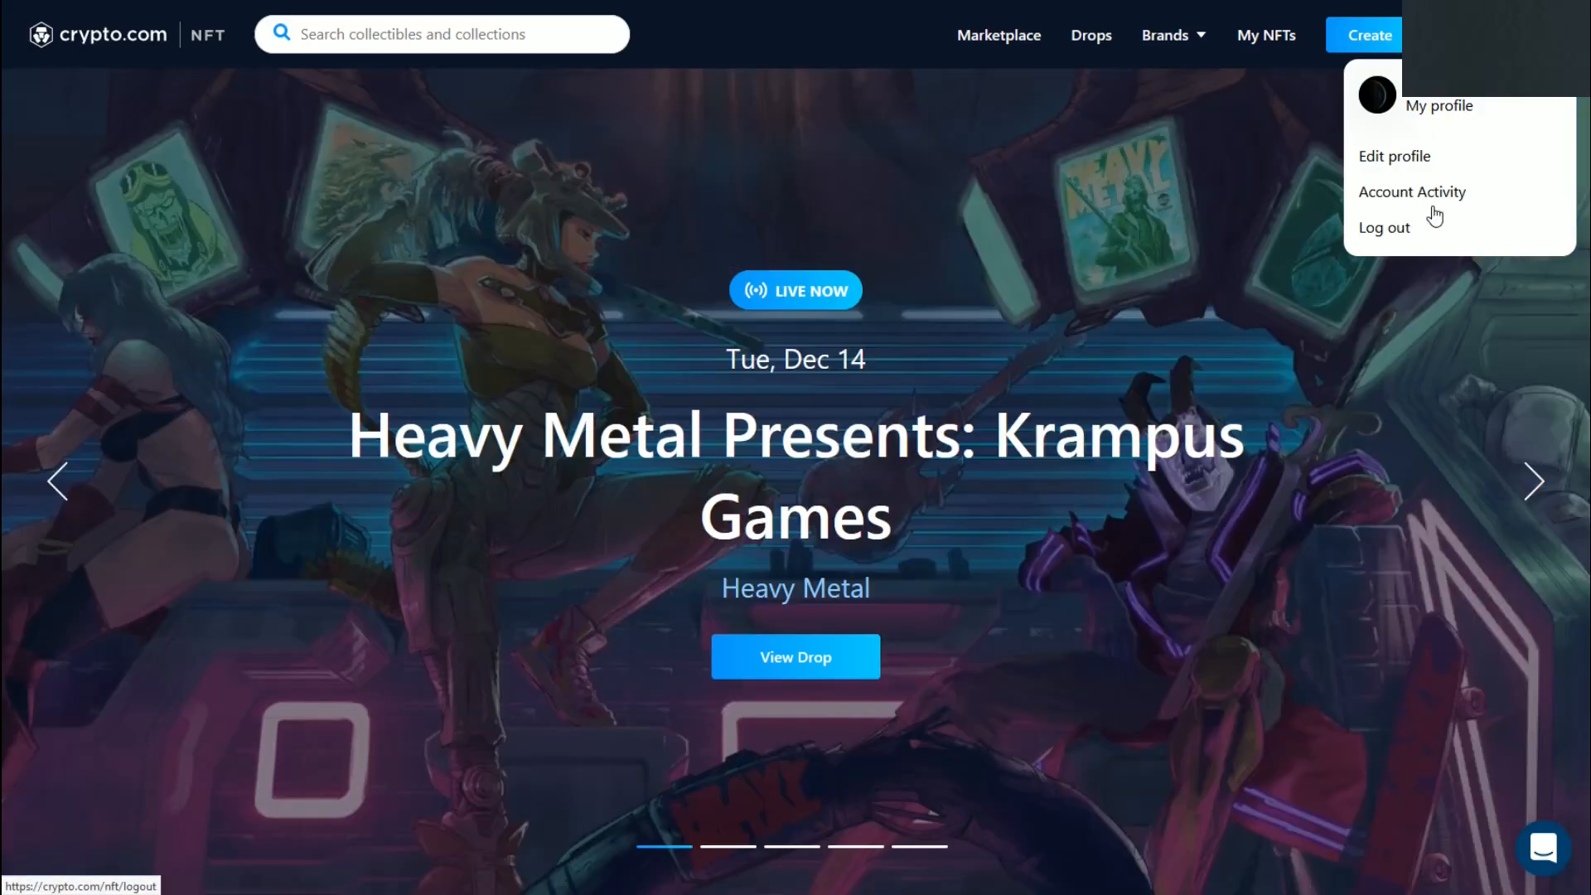
mouse_move(1398, 247)
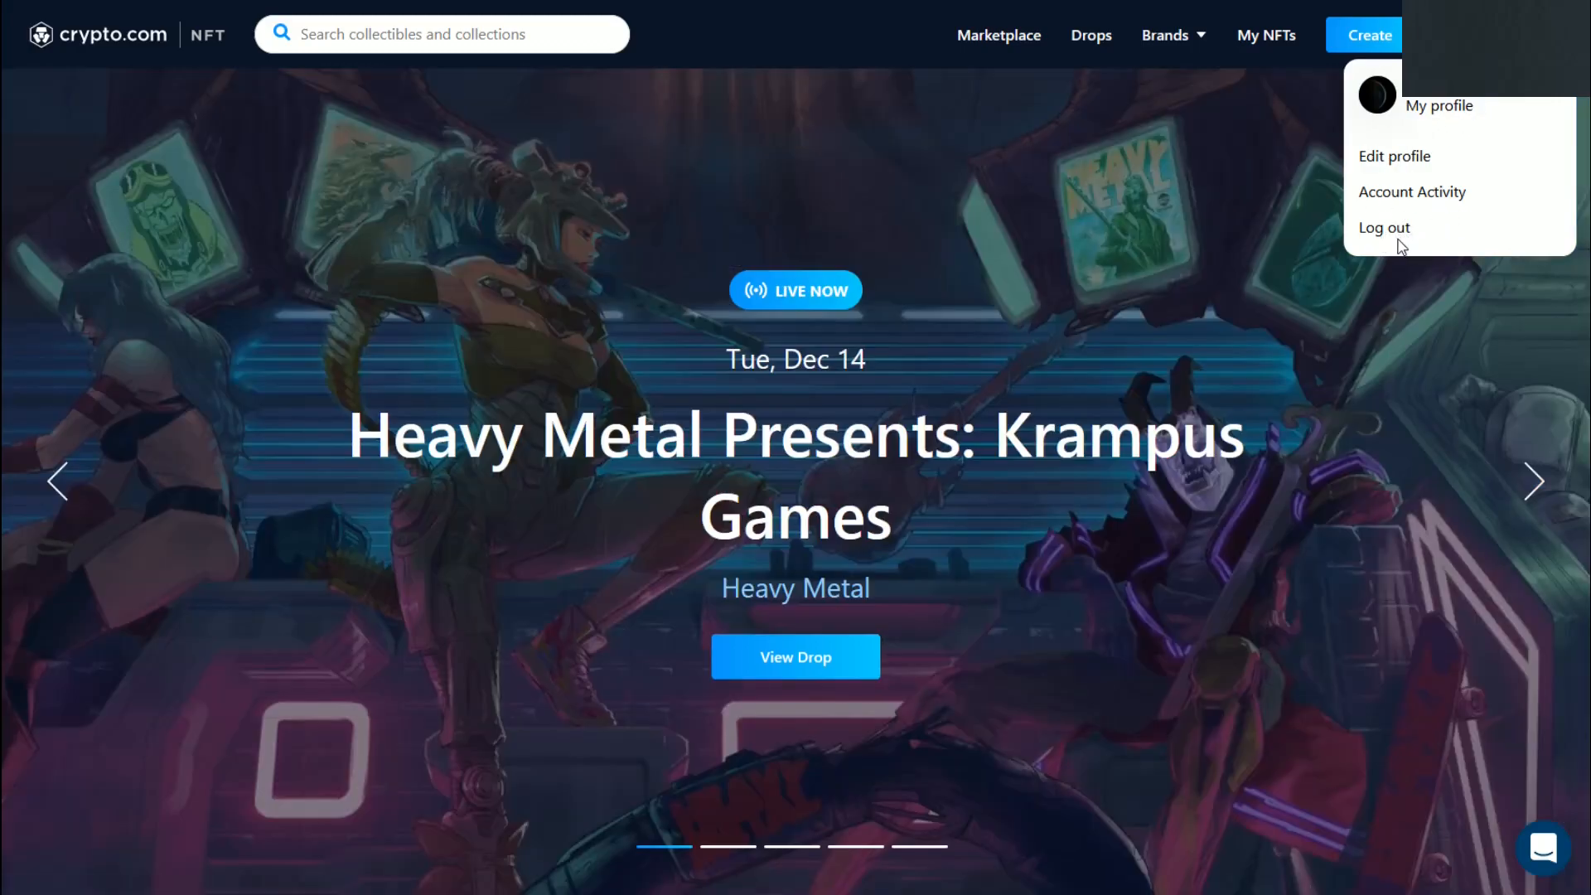